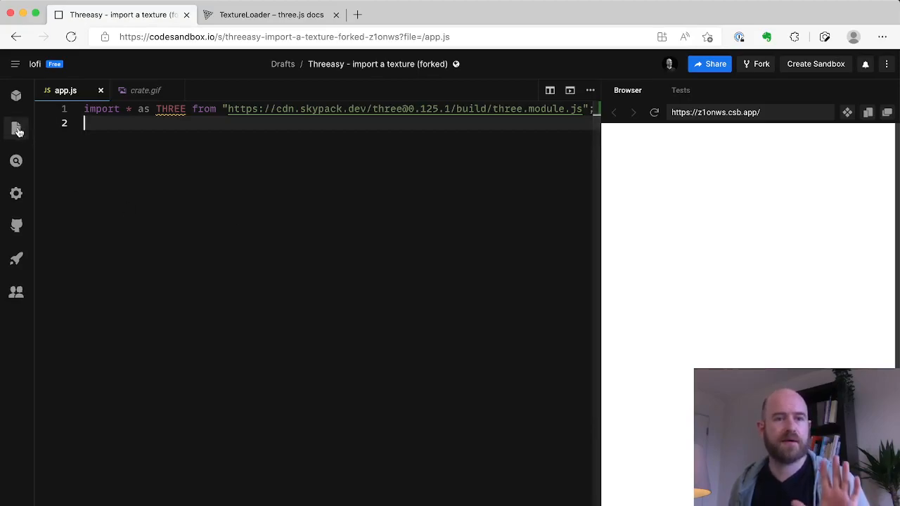
{"action": "mouse_move", "coordinate": [16, 127]}
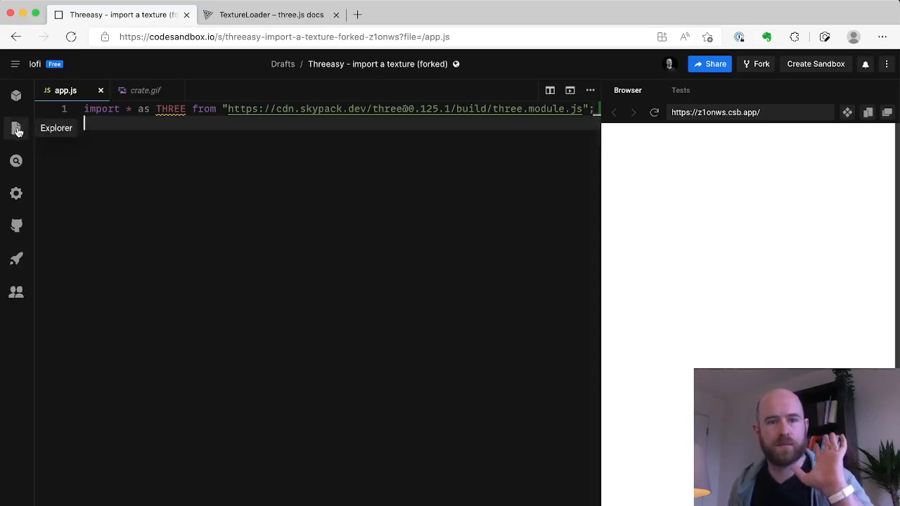
- Preview the crate texture file, then open the geometry / cube example from the TextureLoader docs
{"action": "left_click", "coordinate": [15, 128]}
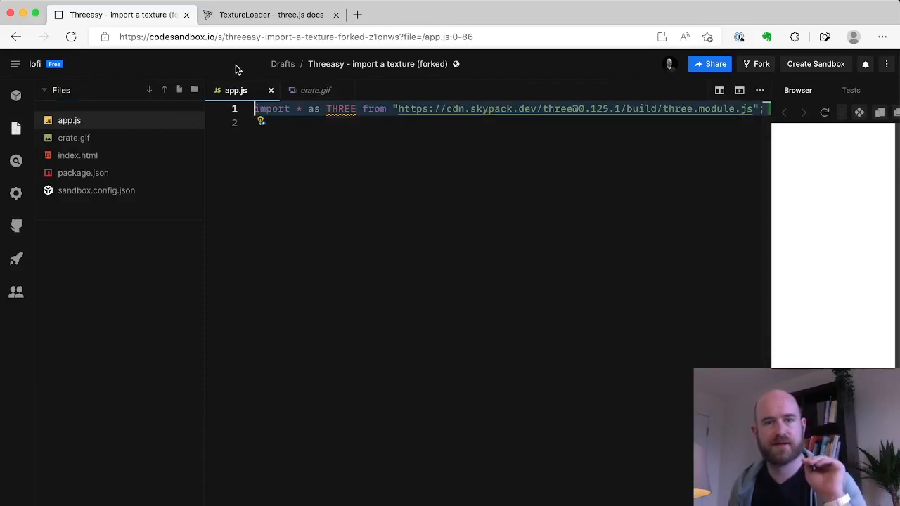
{"action": "left_click", "coordinate": [74, 137]}
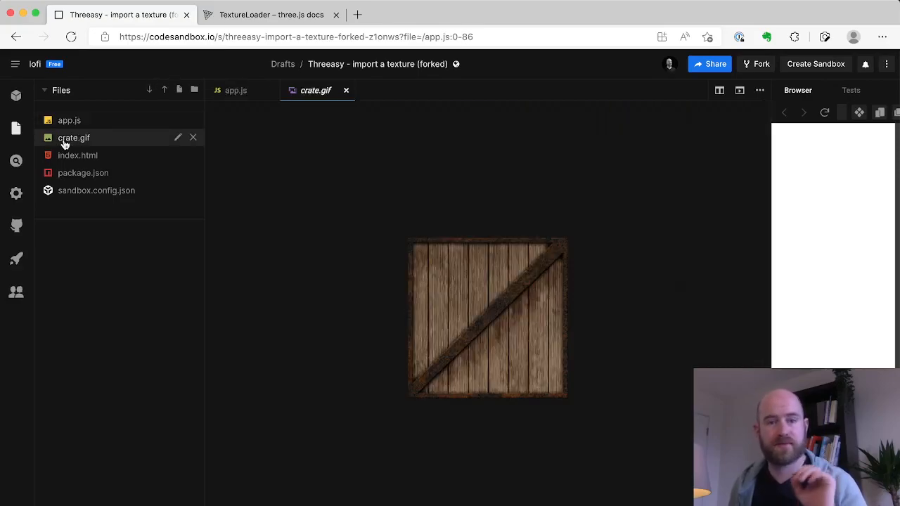
{"action": "mouse_move", "coordinate": [69, 120]}
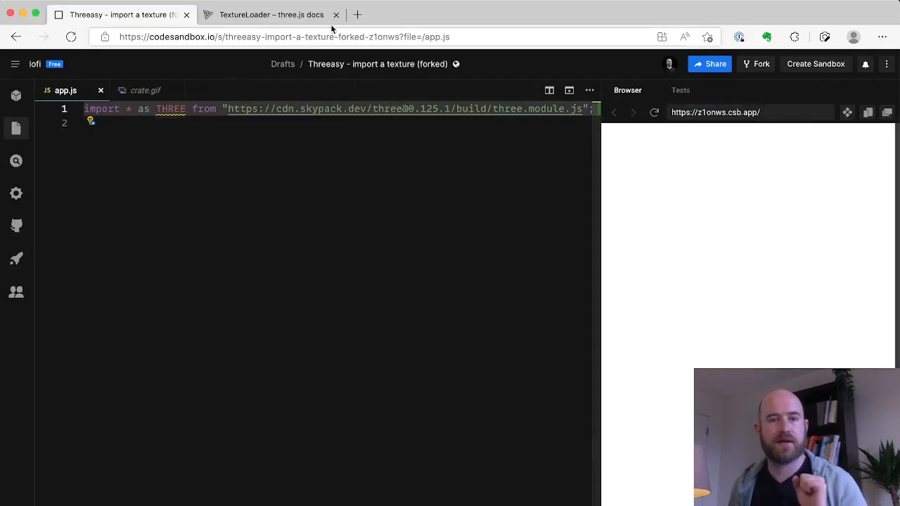
{"action": "left_click", "coordinate": [271, 14]}
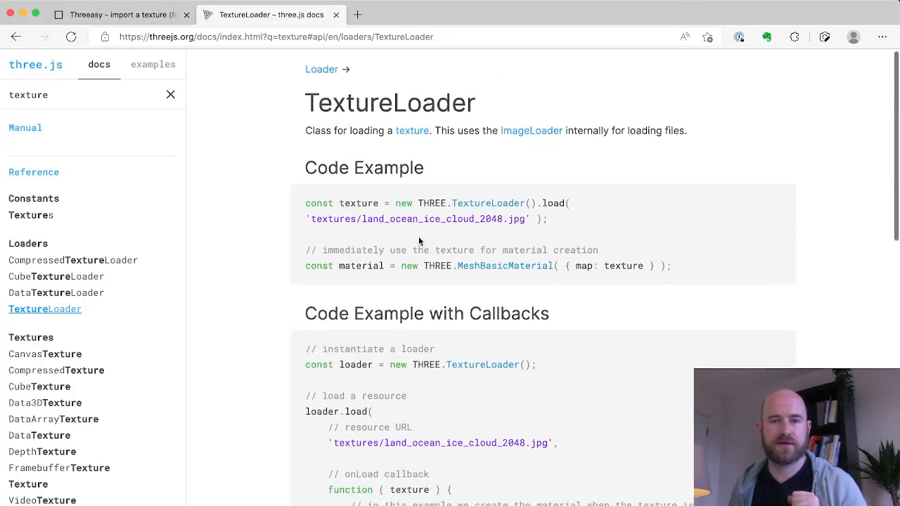
{"action": "scroll", "scroll_direction": "down", "scroll_amount": 3}
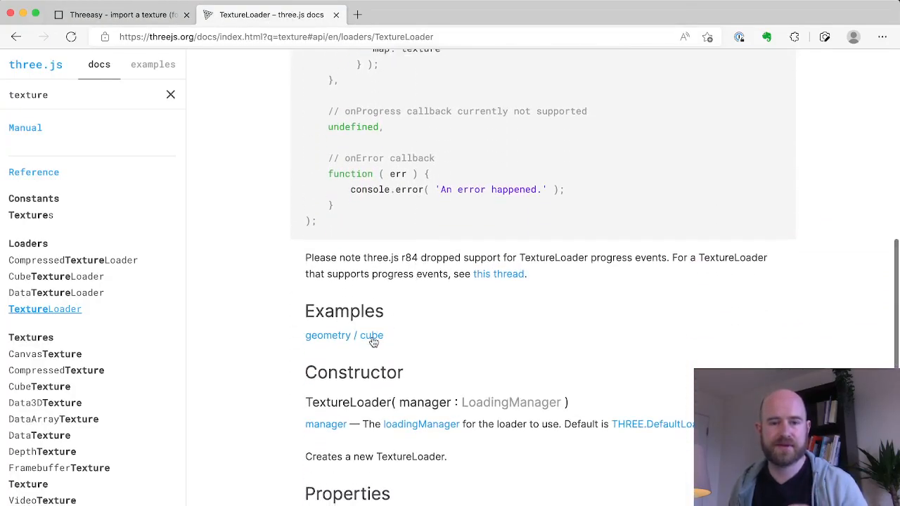
{"action": "left_click", "coordinate": [370, 336]}
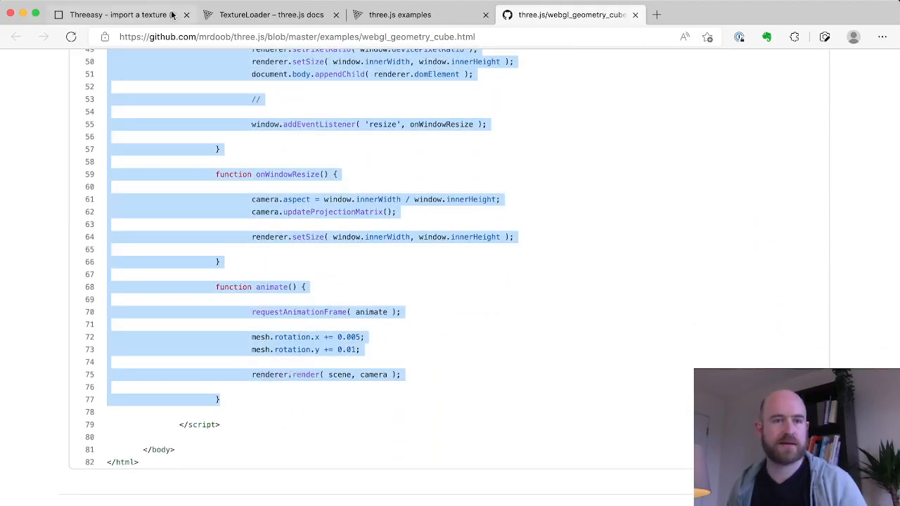
{"action": "left_click", "coordinate": [120, 14]}
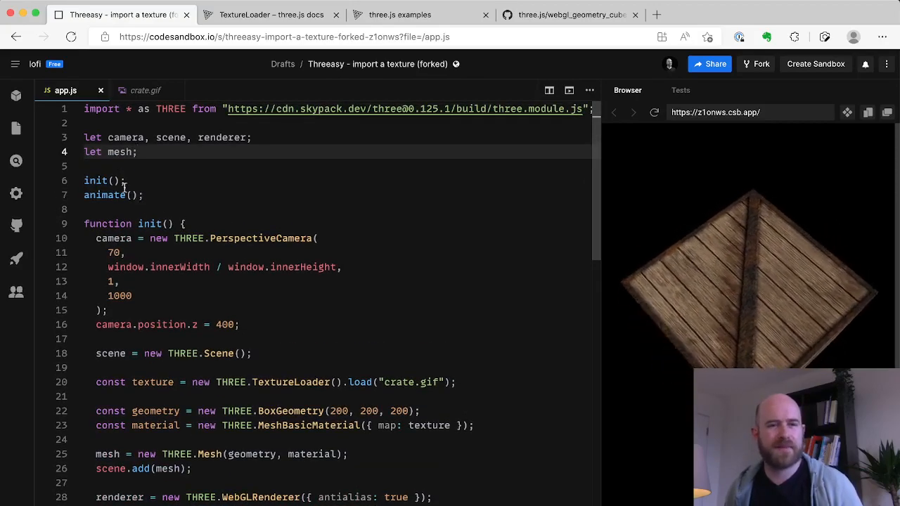
{"action": "scroll", "scroll_direction": "down", "scroll_amount": 3}
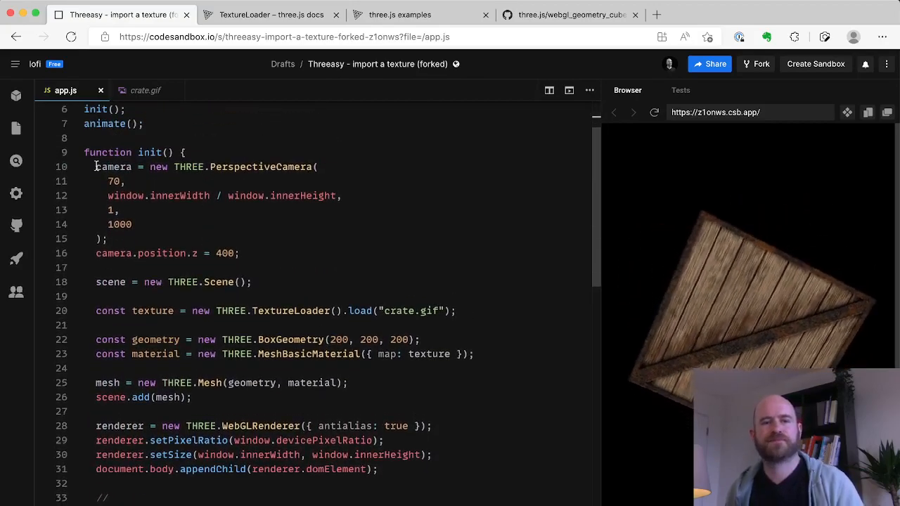
{"action": "left_click_drag", "start_coordinate": [96, 166], "coordinate": [239, 253]}
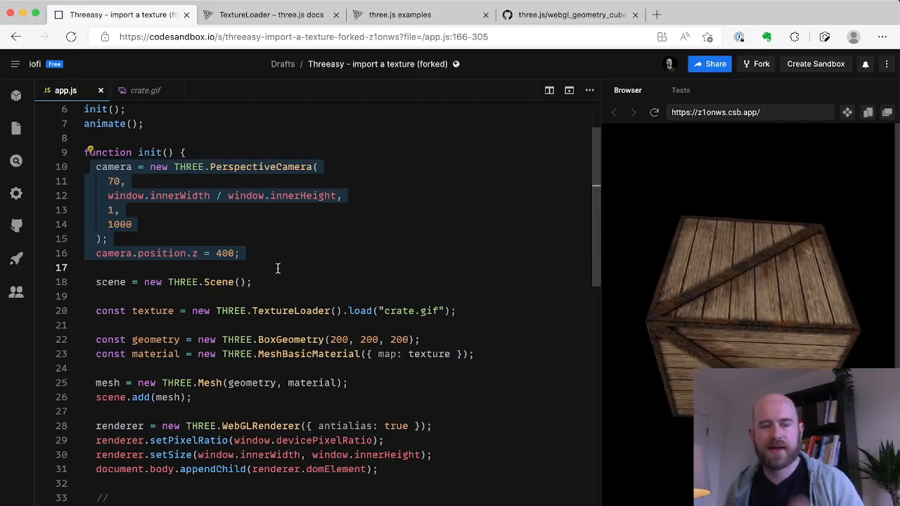
{"action": "scroll", "scroll_direction": "down", "scroll_amount": 3}
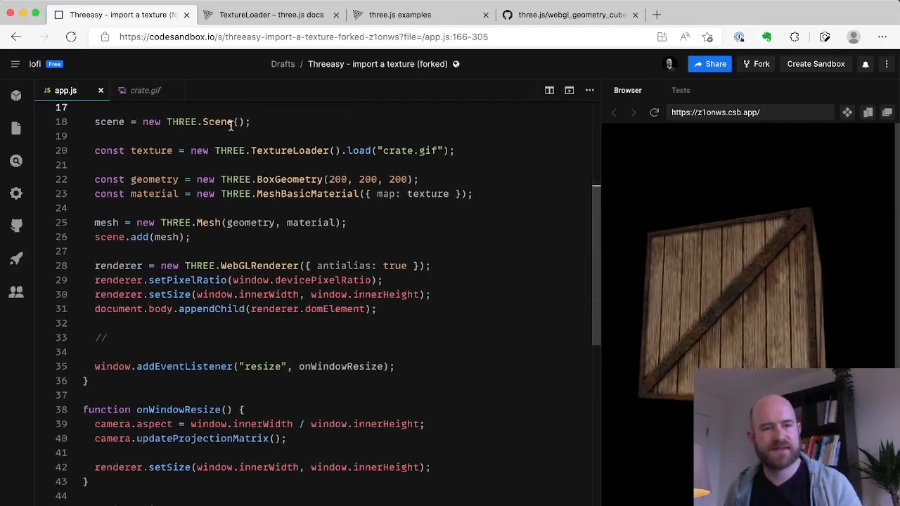
{"action": "scroll", "scroll_direction": "up", "scroll_amount": 3}
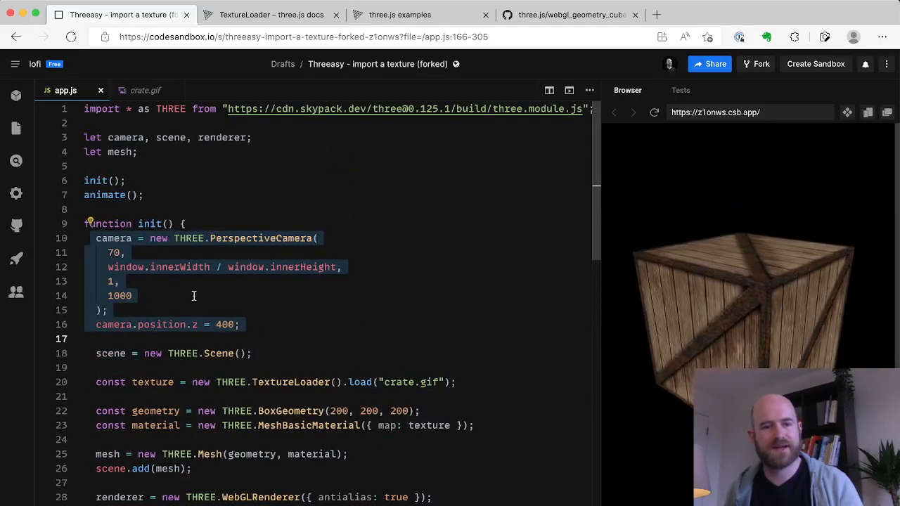
{"action": "scroll", "scroll_direction": "down", "scroll_amount": 3}
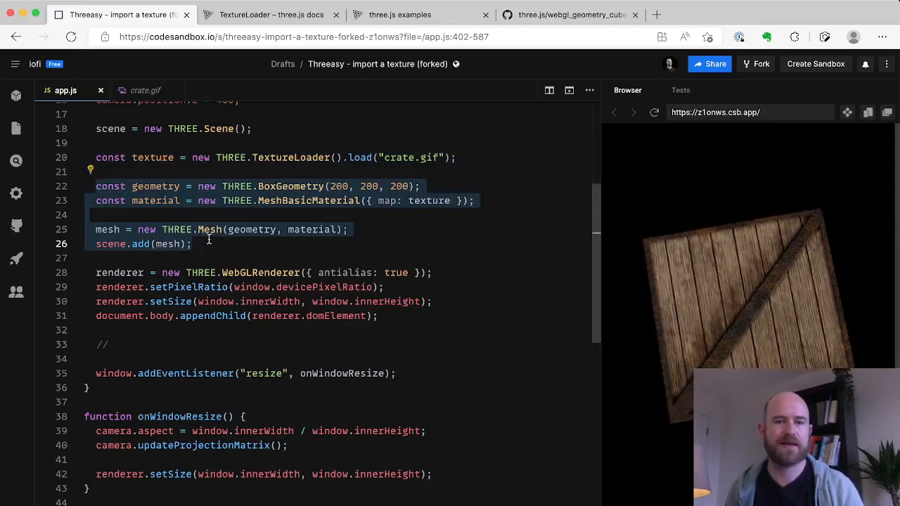
{"action": "scroll", "scroll_direction": "down", "scroll_amount": 3}
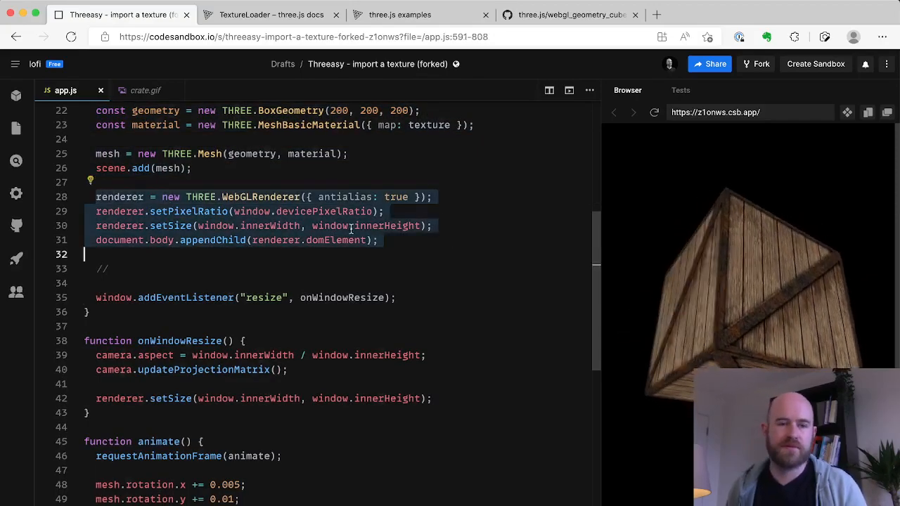
{"action": "scroll", "scroll_direction": "down", "scroll_amount": 3}
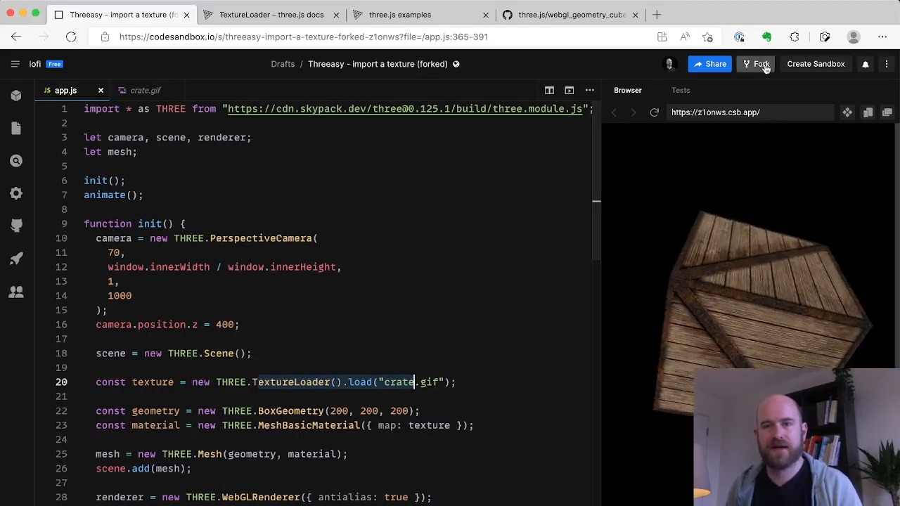
- Fork the crate sandbox into a new Threeasy demo copy
{"action": "left_click", "coordinate": [758, 64]}
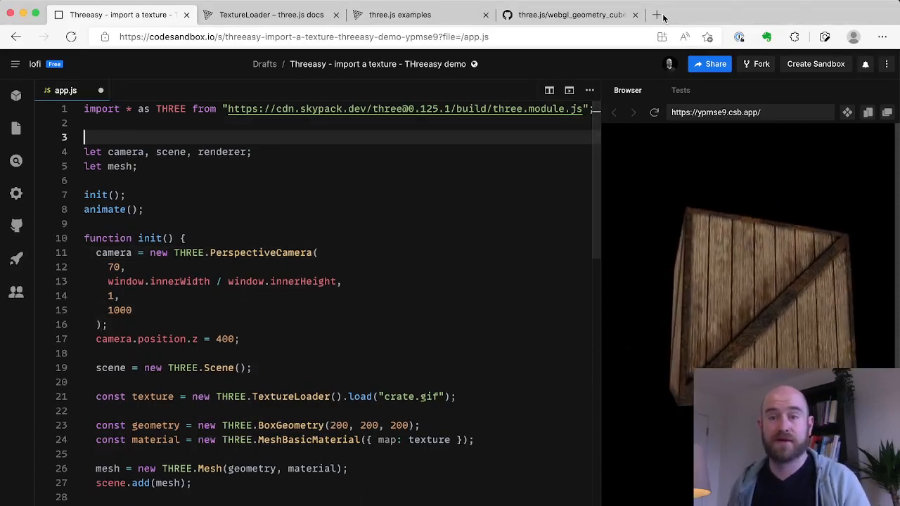
- Open threeasy.org's Importing Textures page in a new tab, then return to the forked sandbox
{"action": "left_click", "coordinate": [656, 14]}
{"action": "type", "text": "threeasy"}
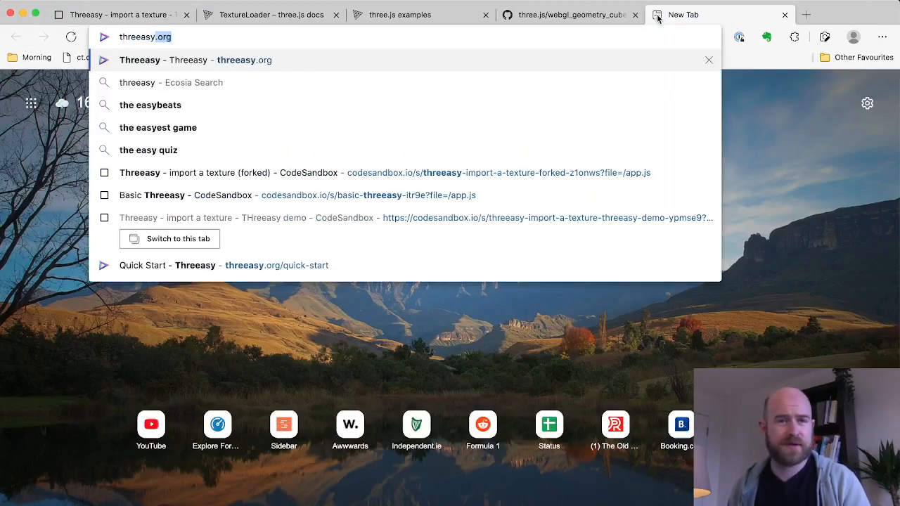
{"action": "left_click", "coordinate": [195, 60]}
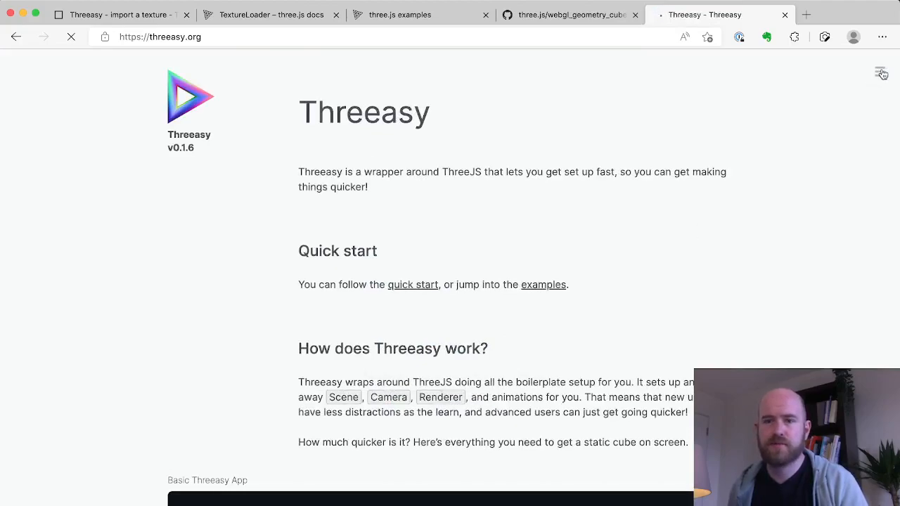
{"action": "left_click", "coordinate": [880, 72]}
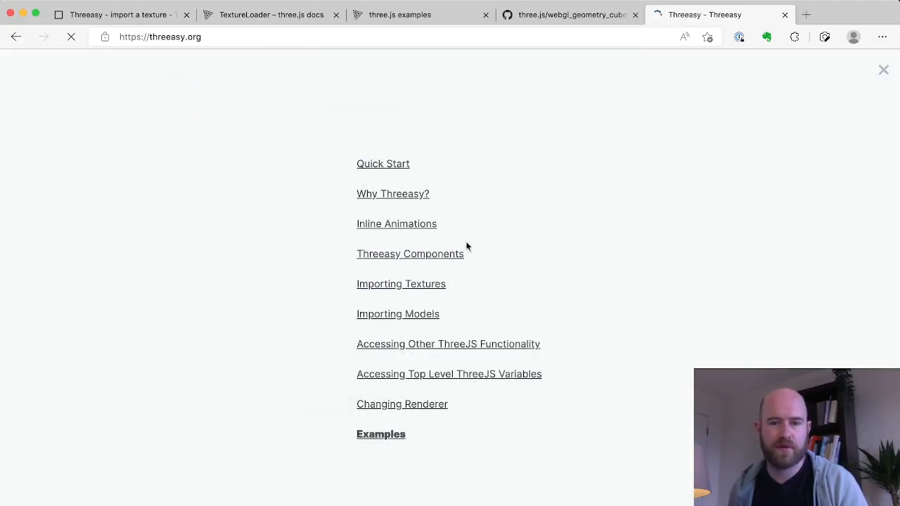
{"action": "left_click", "coordinate": [401, 283]}
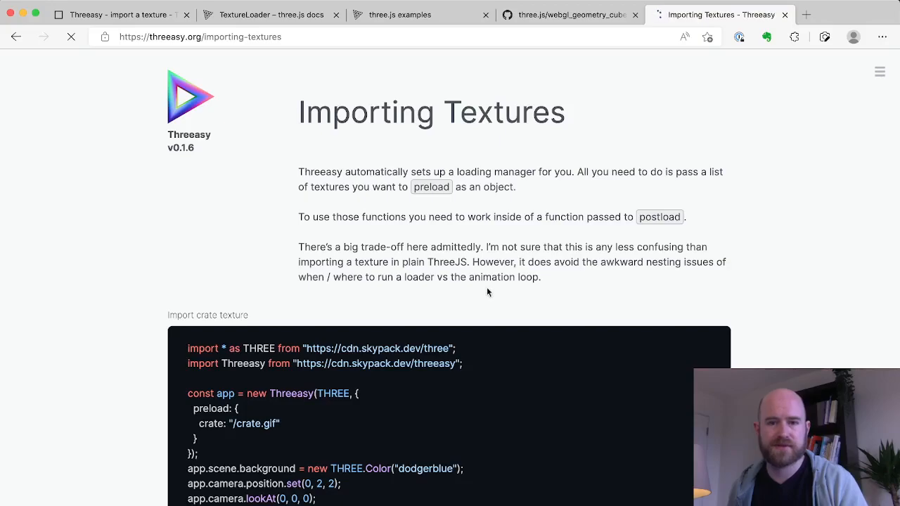
{"action": "scroll", "scroll_direction": "down", "scroll_amount": 3}
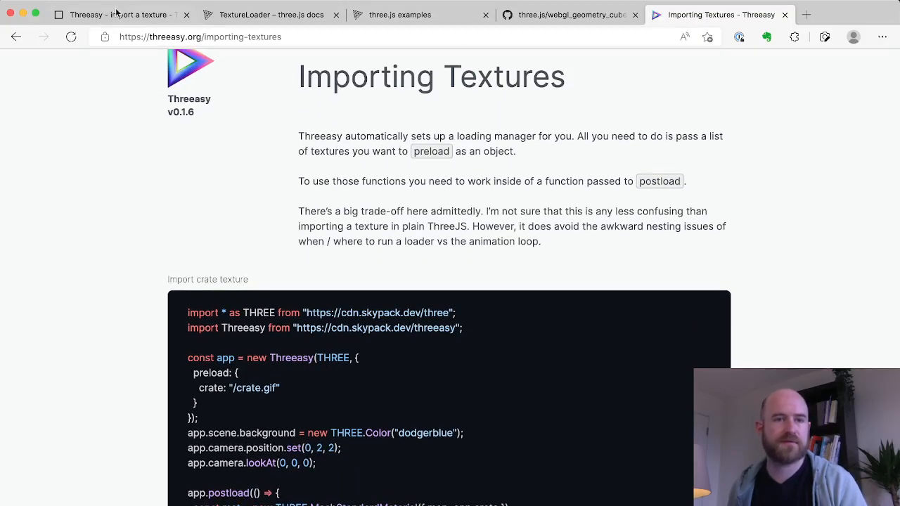
{"action": "left_click", "coordinate": [106, 14]}
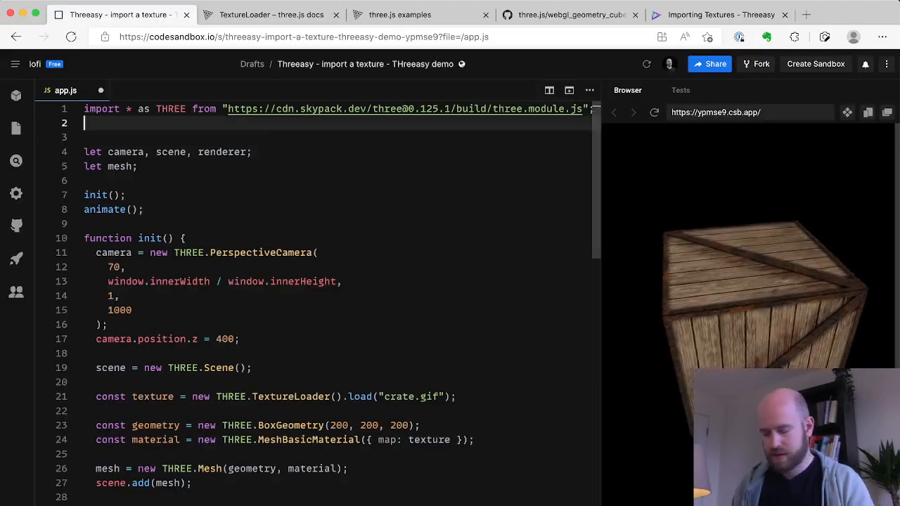
{"action": "type", "text": "import"}
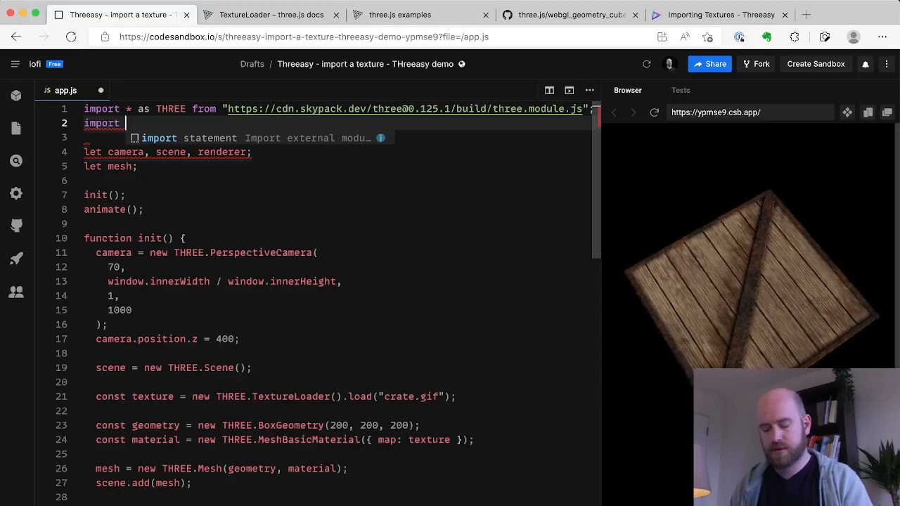
{"action": "type", "text": "HTreeasy from \""}
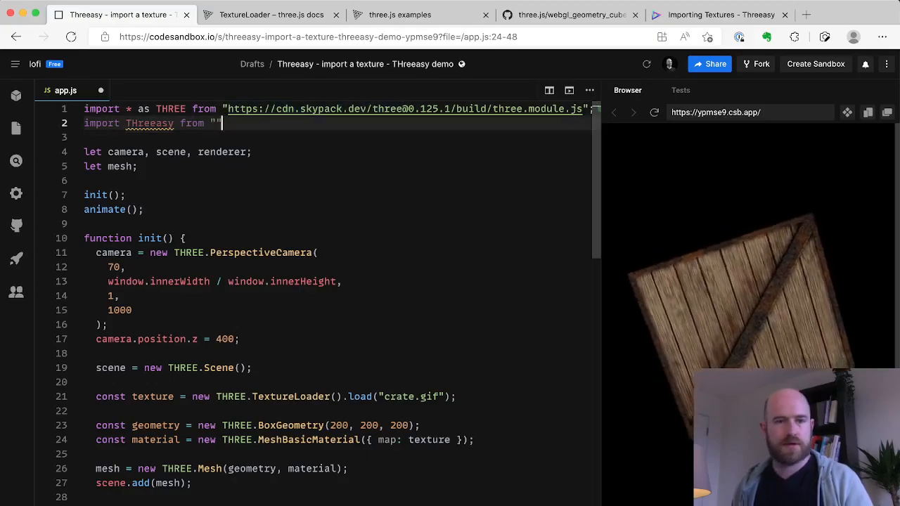
{"action": "type", "text": "https://cdn.skypack.dev/"}
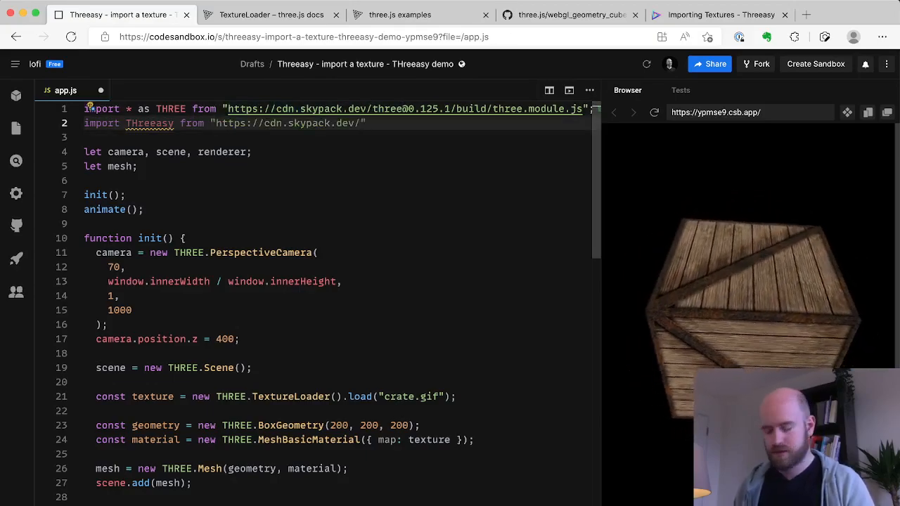
{"action": "type", "text": "threeasy"}
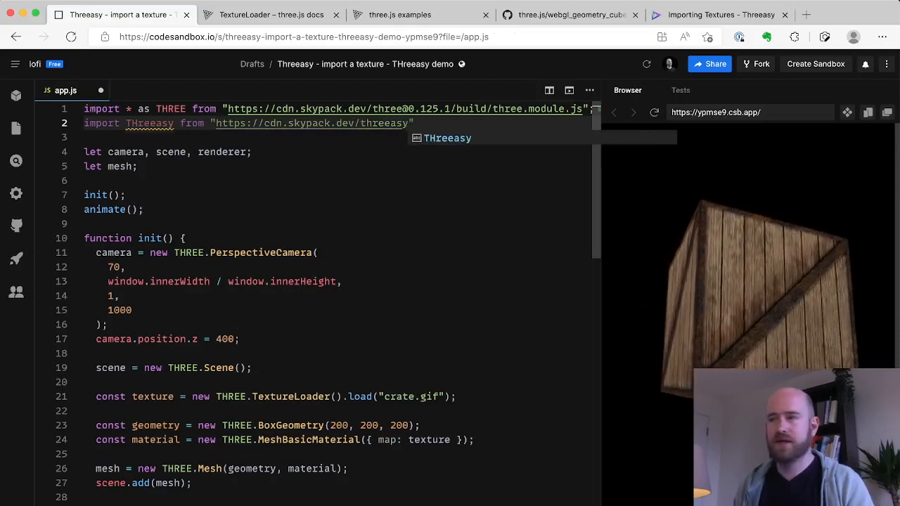
{"action": "type", "text": "/build"}
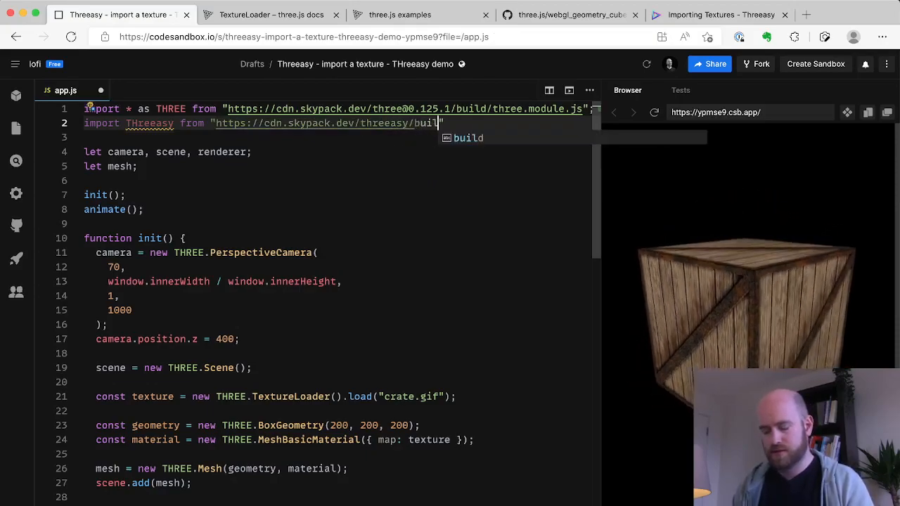
{"action": "type", "text": "/three"}
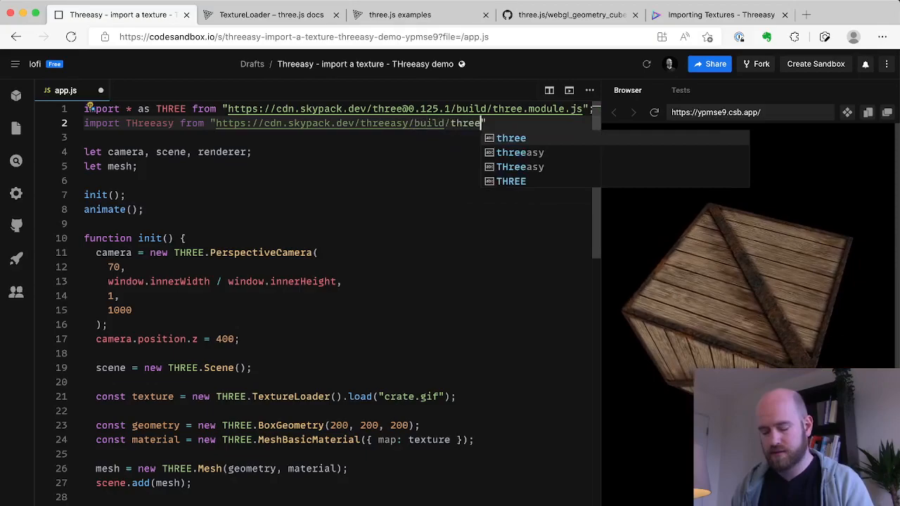
{"action": "type", "text": "asy.min.js"}
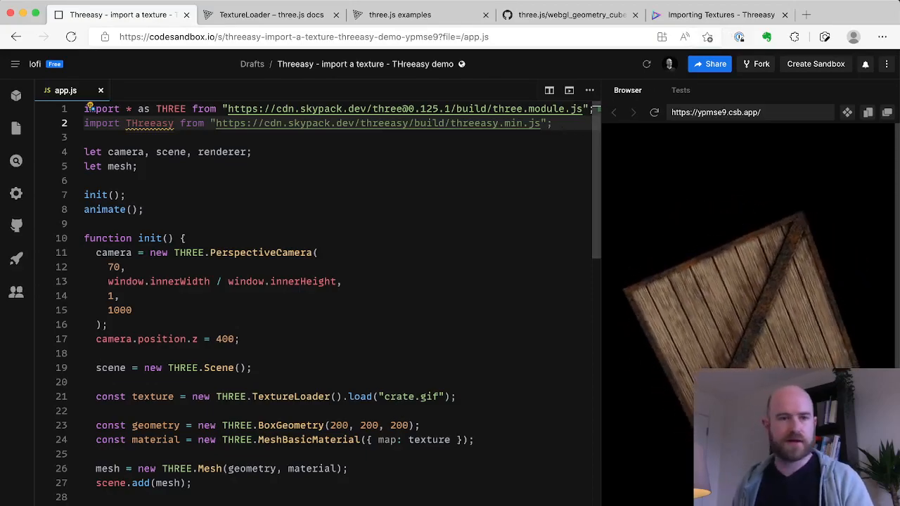
- Add const app = new Threeasy(THREE); on line 4
{"action": "type", "text": "const"}
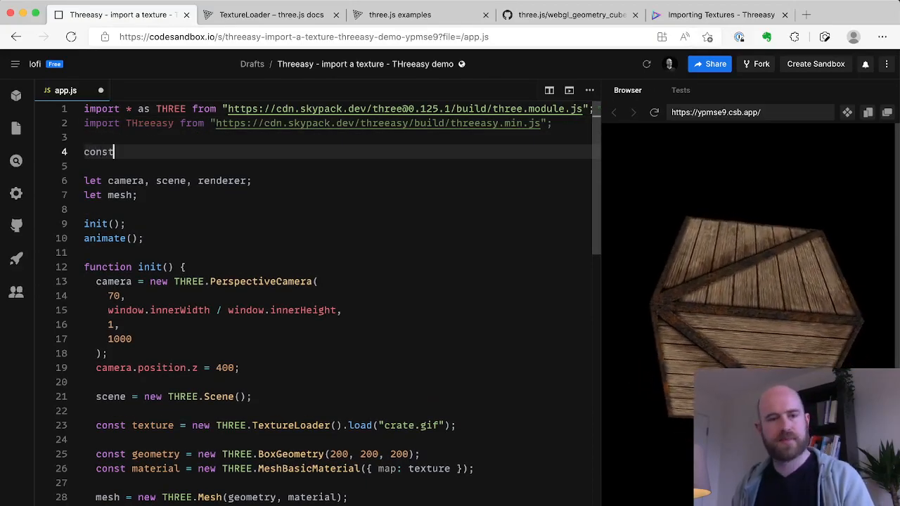
{"action": "type", "text": "app"}
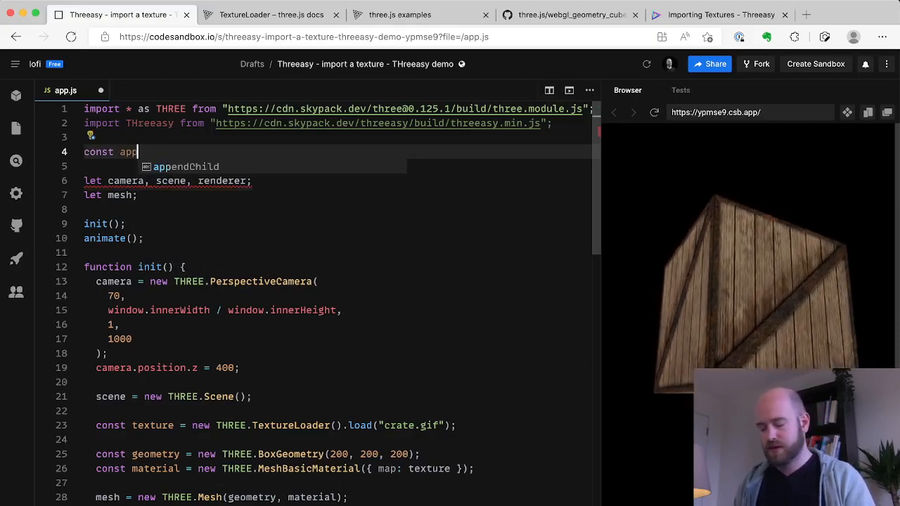
{"action": "type", "text": "= new THre"}
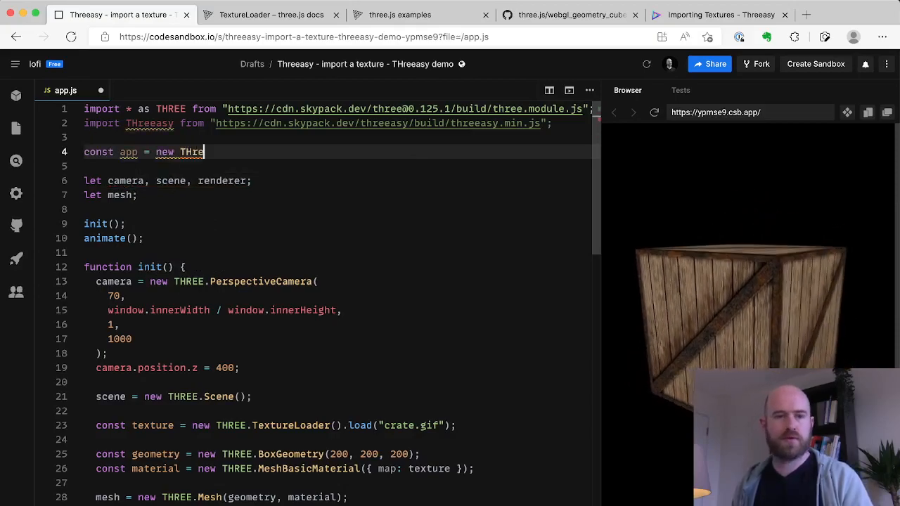
{"action": "type", "text": "easy"}
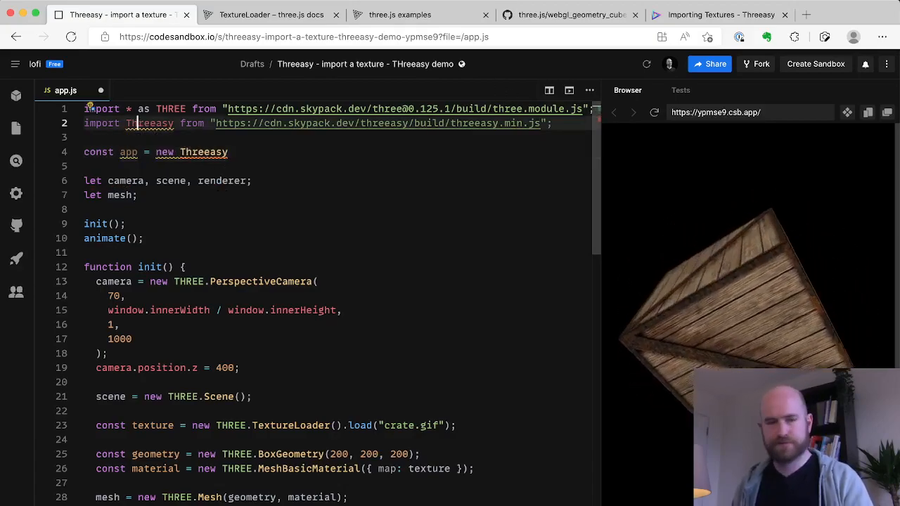
{"action": "type", "text": "()"}
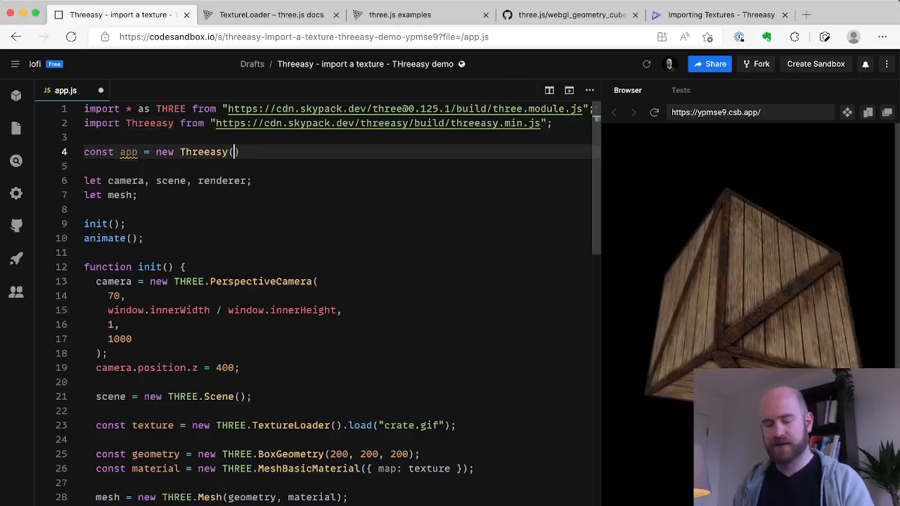
{"action": "type", "text": "THREE"}
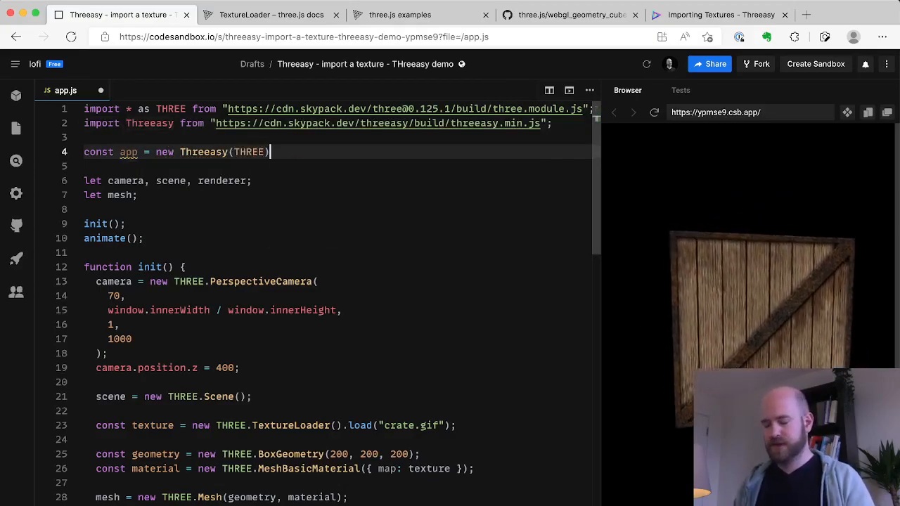
{"action": "type", "text": ";"}
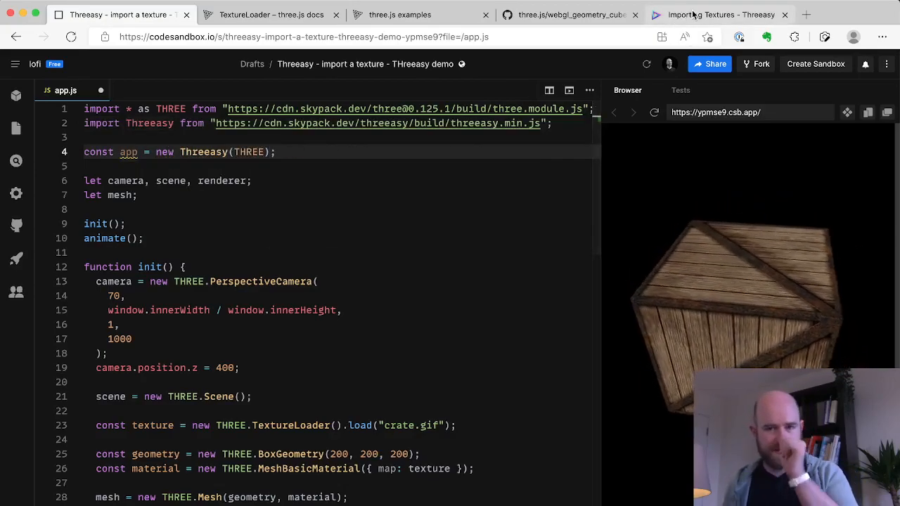
- Review the Threeasy preload example, then view the three.js textured crate cube example
{"action": "left_click", "coordinate": [719, 14]}
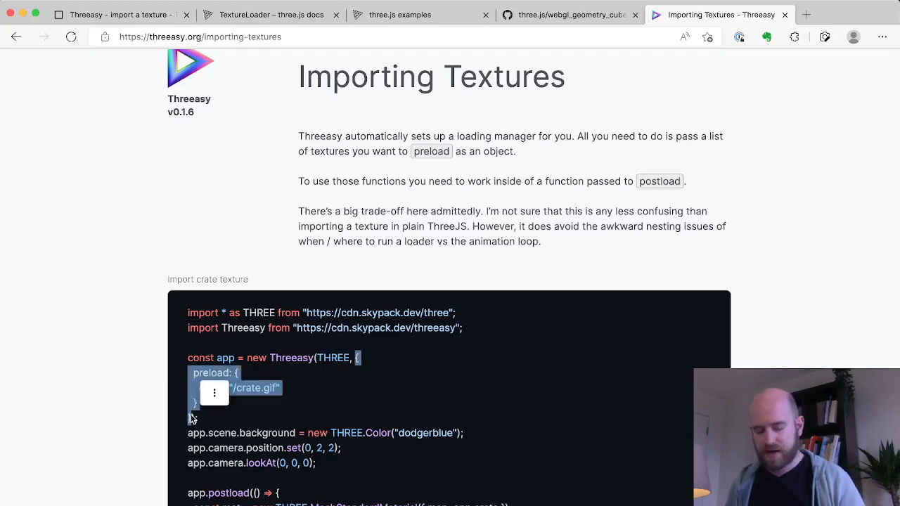
{"action": "left_click", "coordinate": [399, 14]}
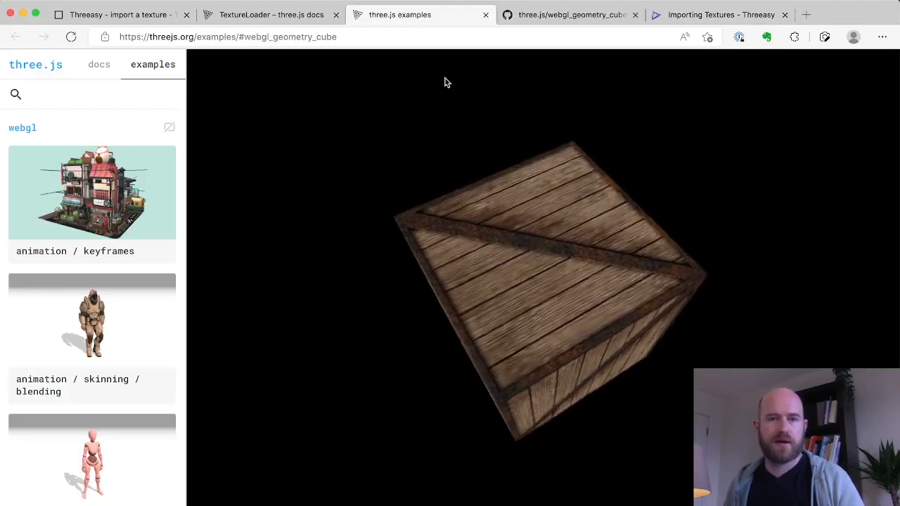
{"action": "left_click", "coordinate": [119, 15]}
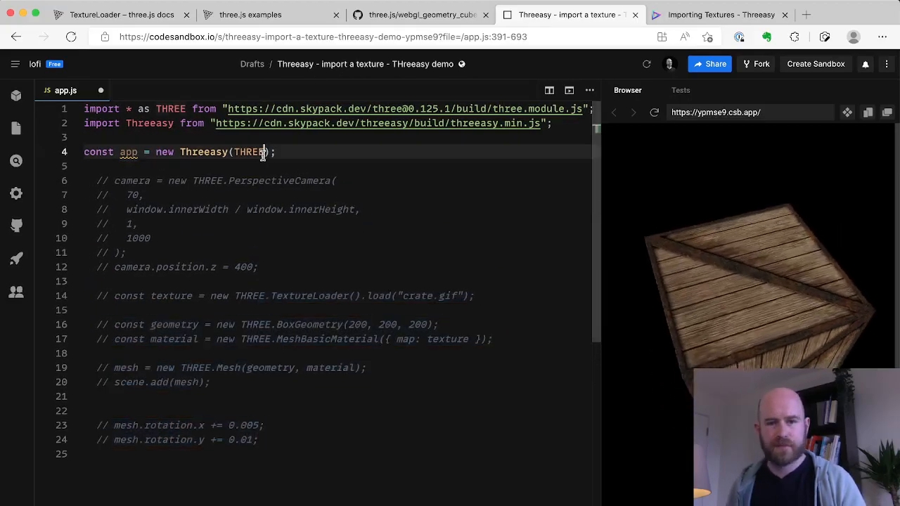
- Pass { preload: { crate: "/crate.gif" } } to the Threeasy constructor, then return to the docs
{"action": "type", "text": "{"}
{"action": "type", "text": "crate: \"/crate.gif\""}
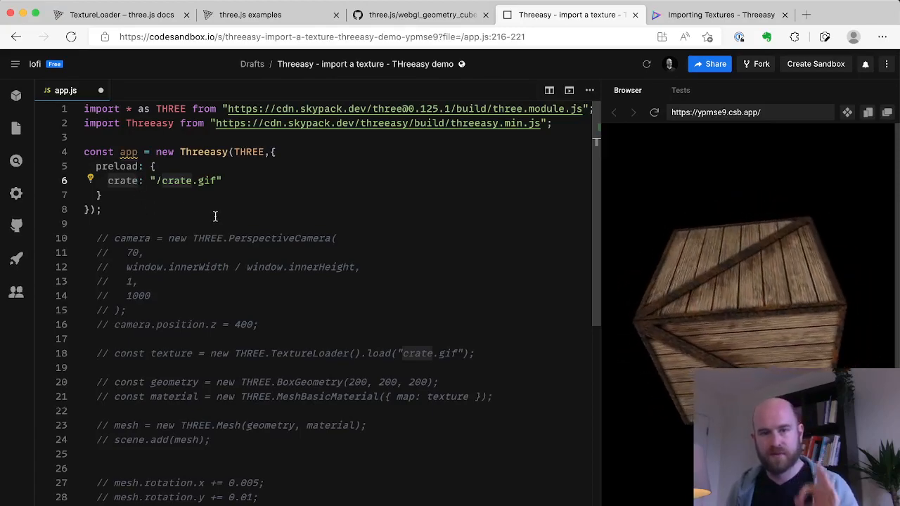
{"action": "left_click", "coordinate": [720, 14]}
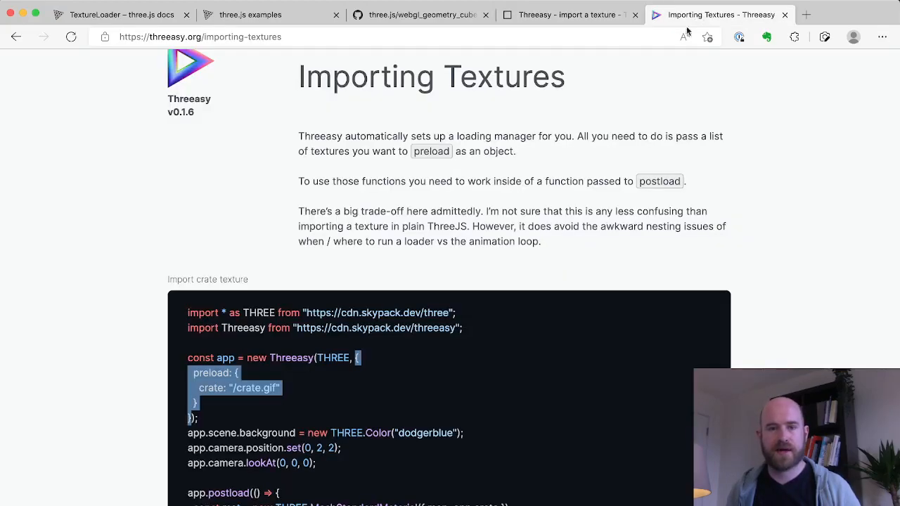
- Add app.postload(() => { console.log(app) }), widen the preview pane, and check the console
{"action": "scroll", "scroll_direction": "down", "scroll_amount": 3}
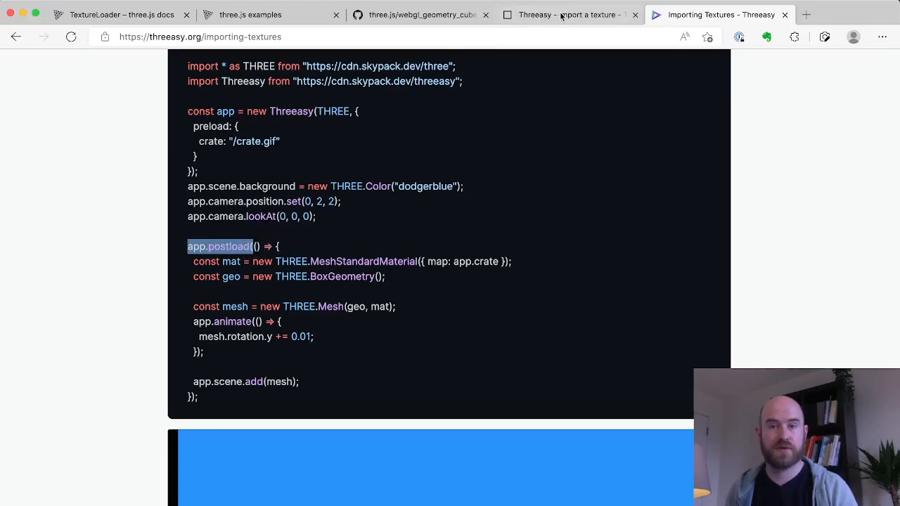
{"action": "left_click", "coordinate": [570, 14]}
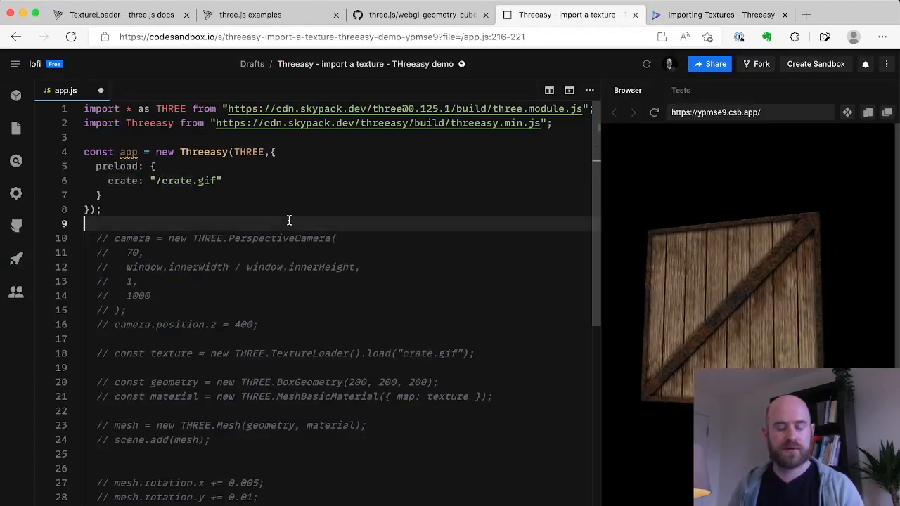
{"action": "type", "text": "app.postload("}
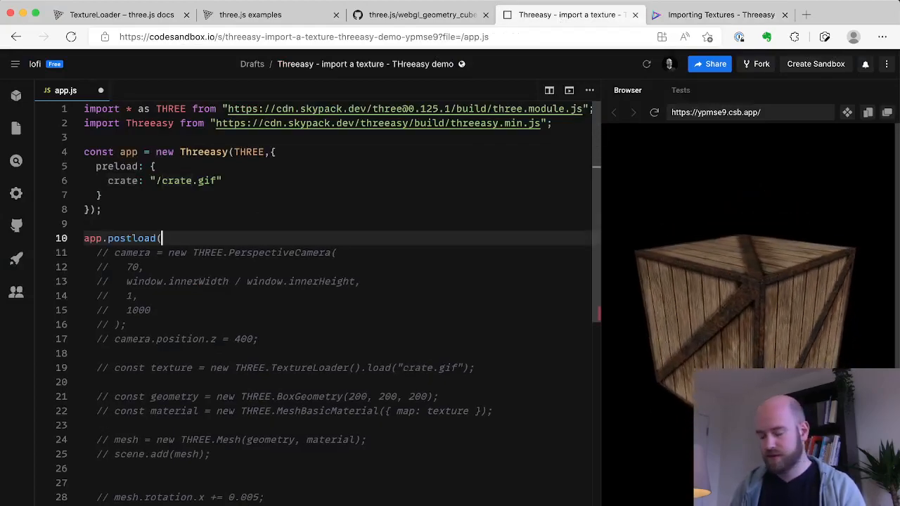
{"action": "type", "text": "()=>{}"}
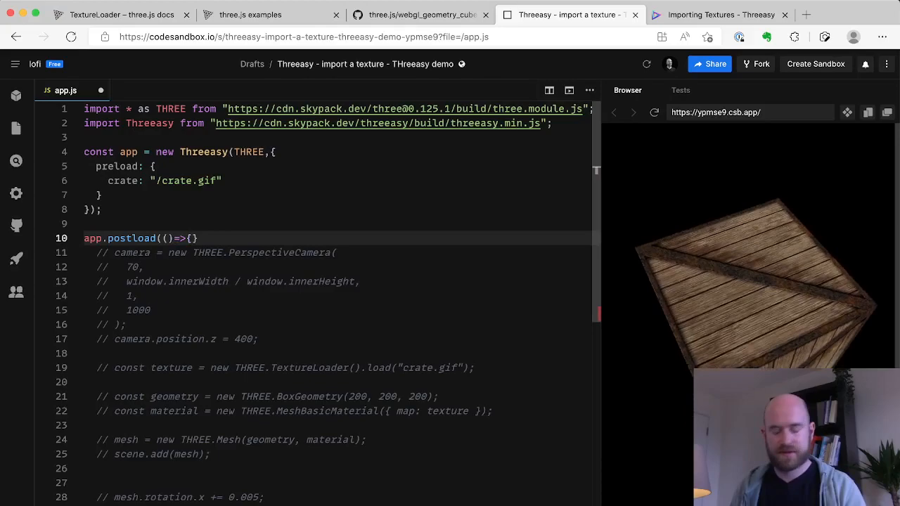
{"action": "key", "text": "Enter"}
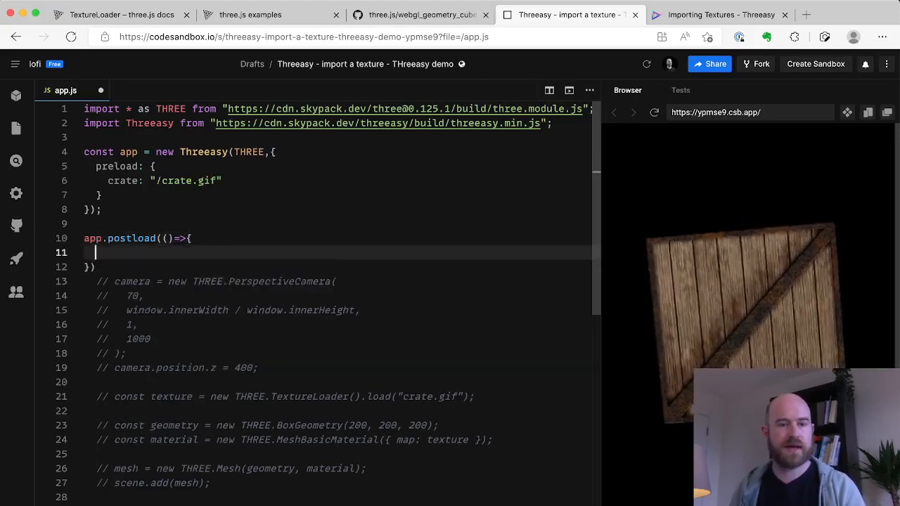
{"action": "type", "text": "console.log"}
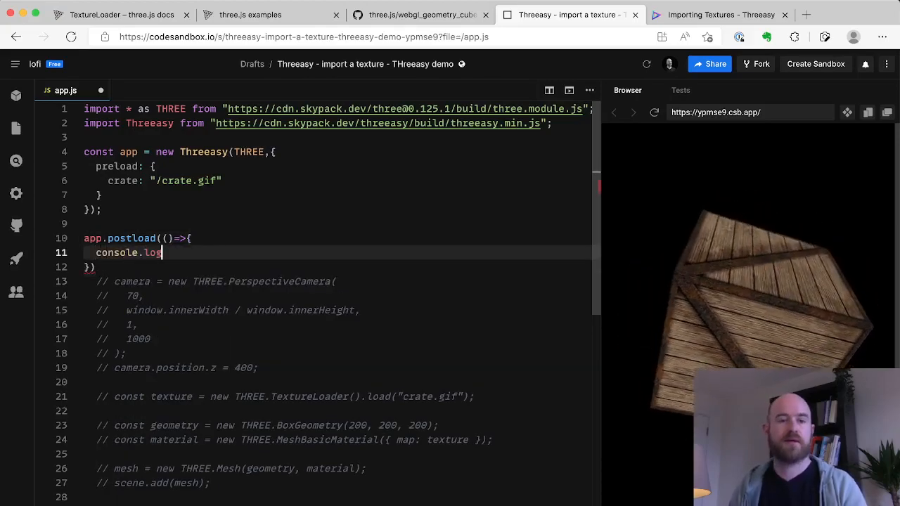
{"action": "type", "text": "(app"}
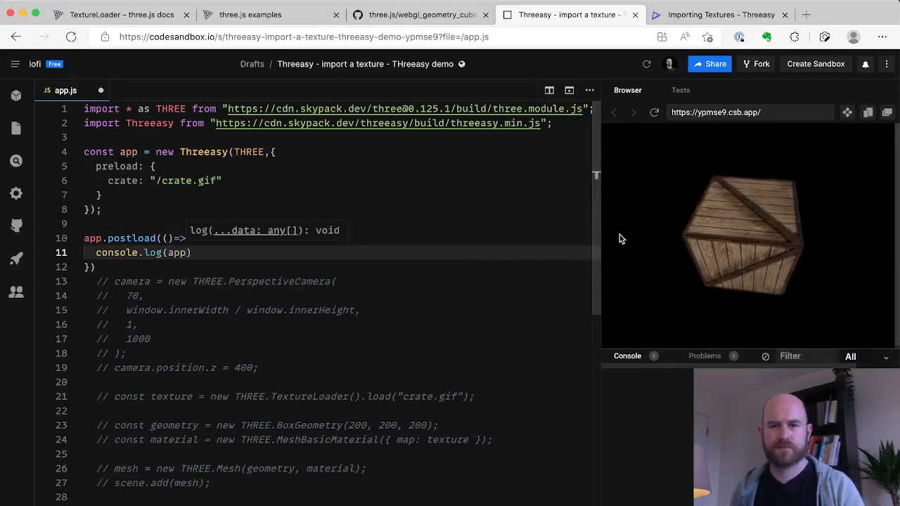
{"action": "left_click_drag", "start_coordinate": [599, 239], "coordinate": [504, 239]}
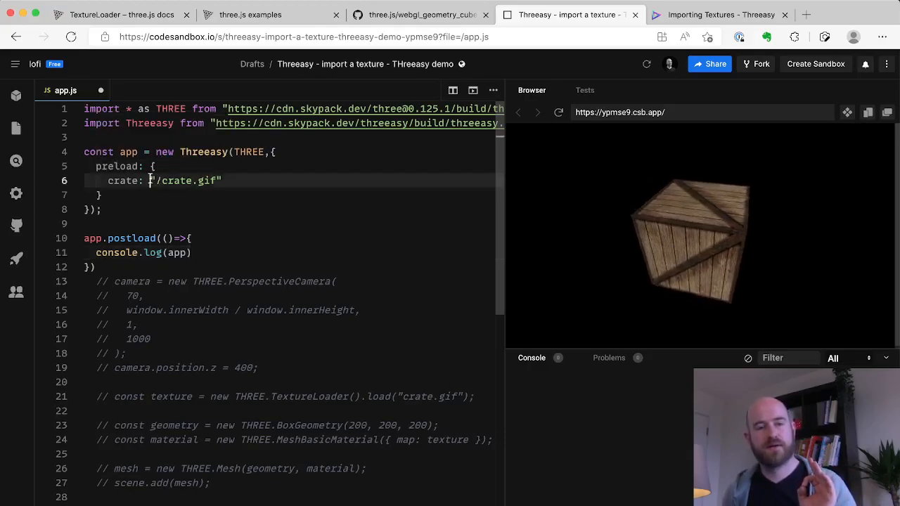
{"action": "double_click", "coordinate": [184, 181]}
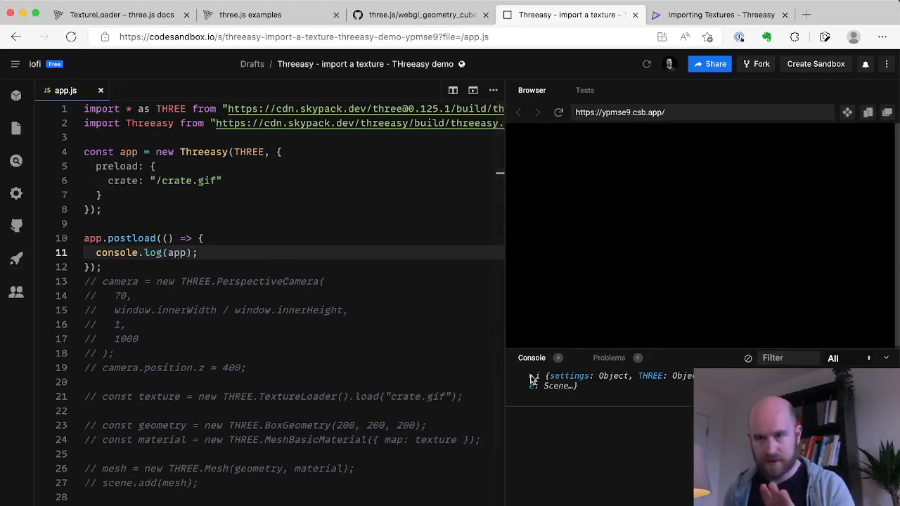
- Inspect the logged app object, map the material to app.crate, and declare mesh with const
{"action": "left_click", "coordinate": [532, 376]}
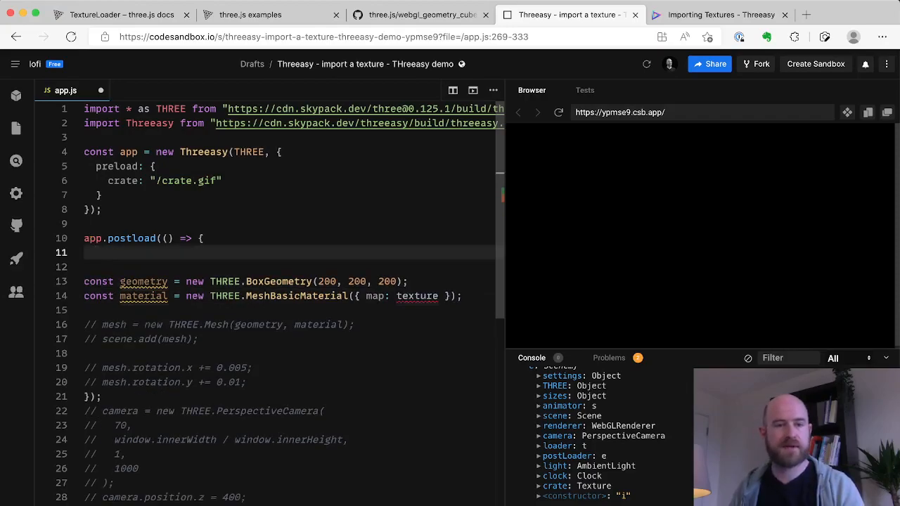
{"action": "double_click", "coordinate": [417, 295]}
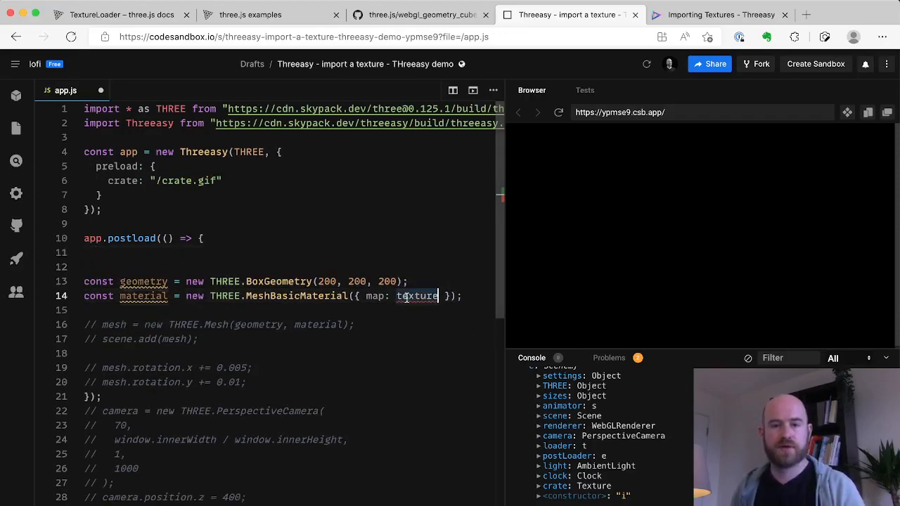
{"action": "type", "text": "app.crate"}
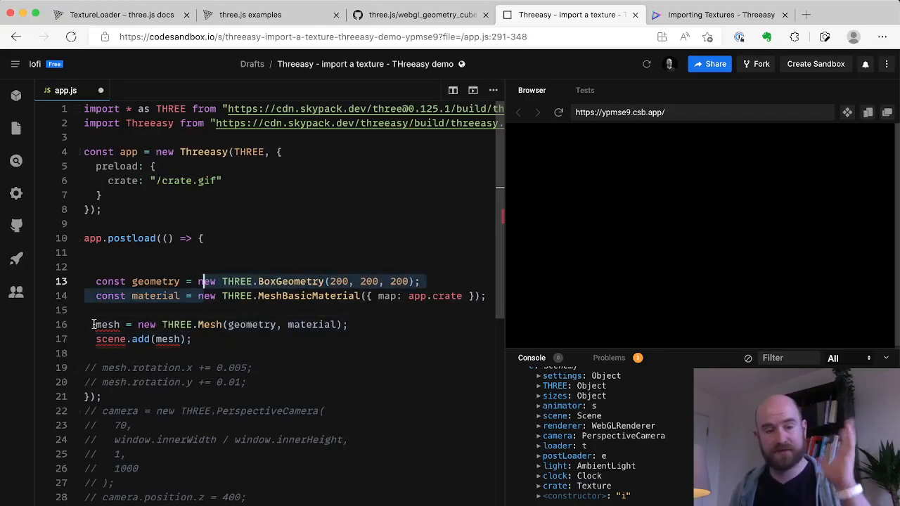
{"action": "left_click", "coordinate": [93, 324]}
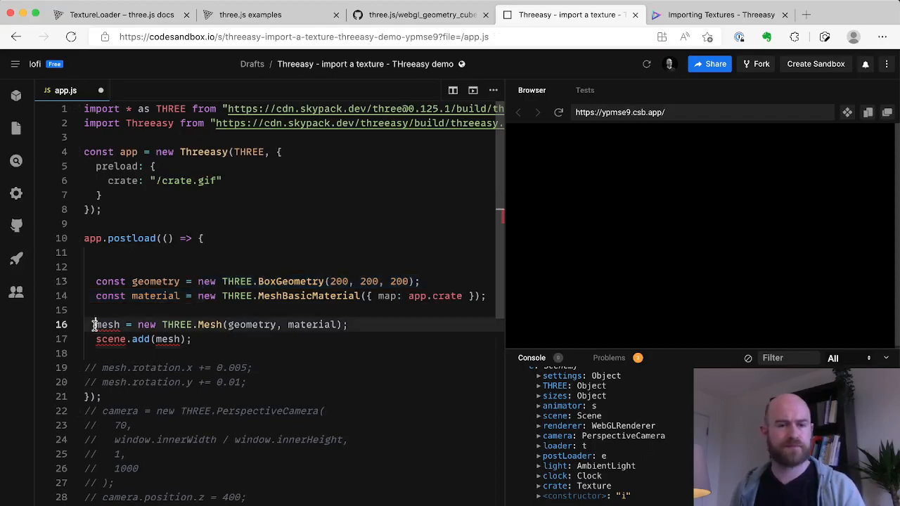
{"action": "type", "text": "const"}
{"action": "left_click", "coordinate": [147, 339]}
{"action": "type", "text": "app."}
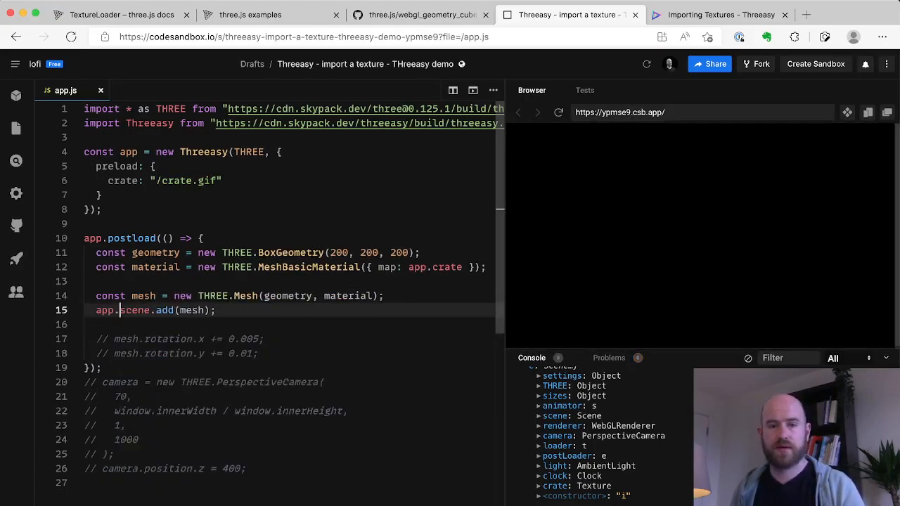
- Pull the rotation comments under the scene line and move the commented camera block above app.postload
{"action": "left_click_drag", "start_coordinate": [96, 252], "coordinate": [215, 310]}
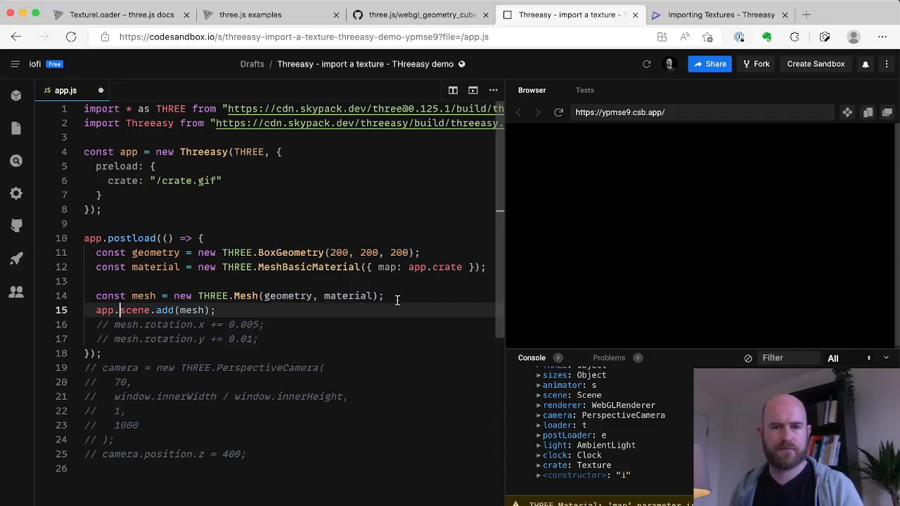
{"action": "mouse_move", "coordinate": [382, 310]}
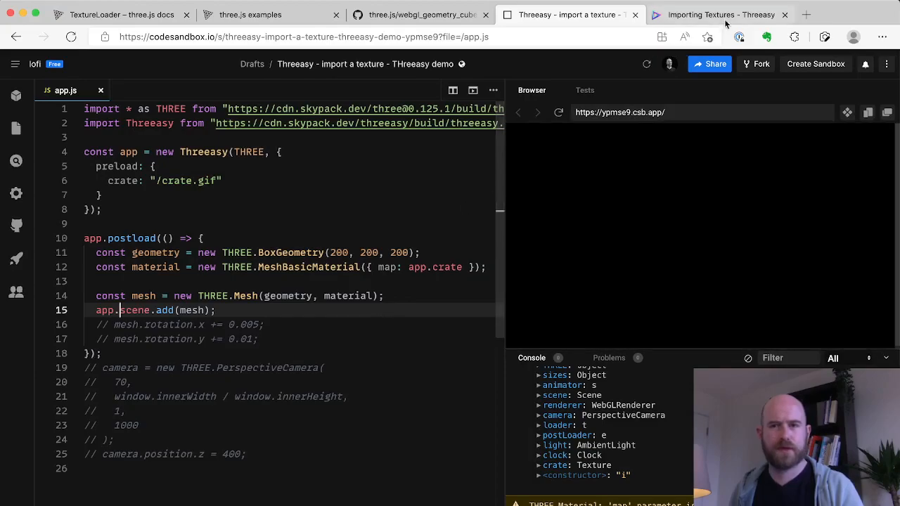
{"action": "left_click", "coordinate": [720, 14]}
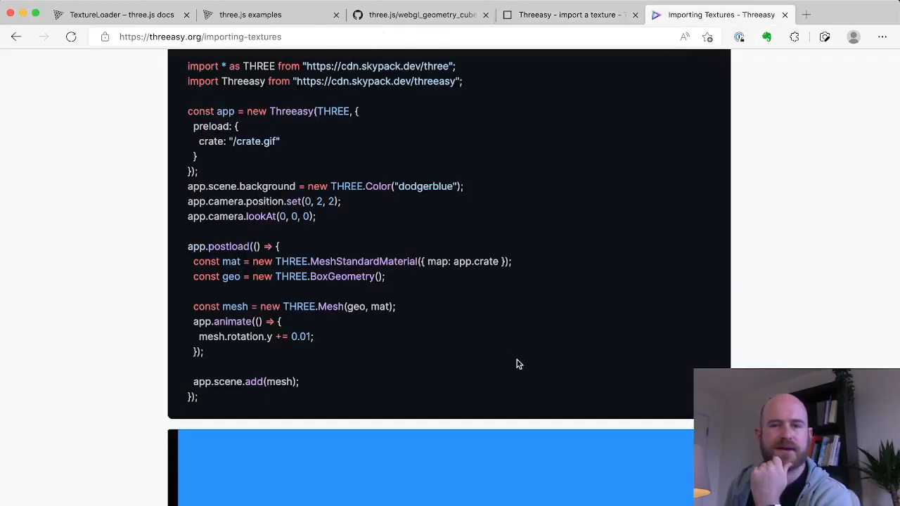
{"action": "mouse_move", "coordinate": [355, 272]}
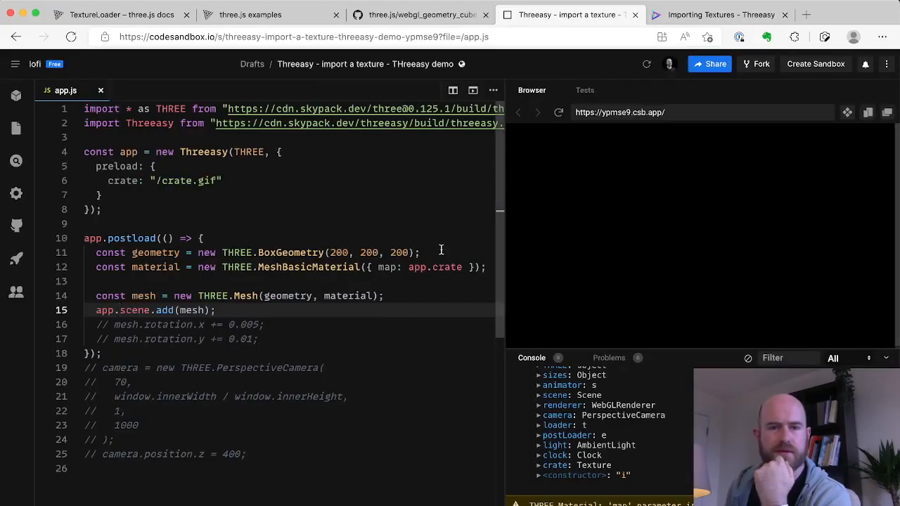
{"action": "left_click", "coordinate": [721, 14]}
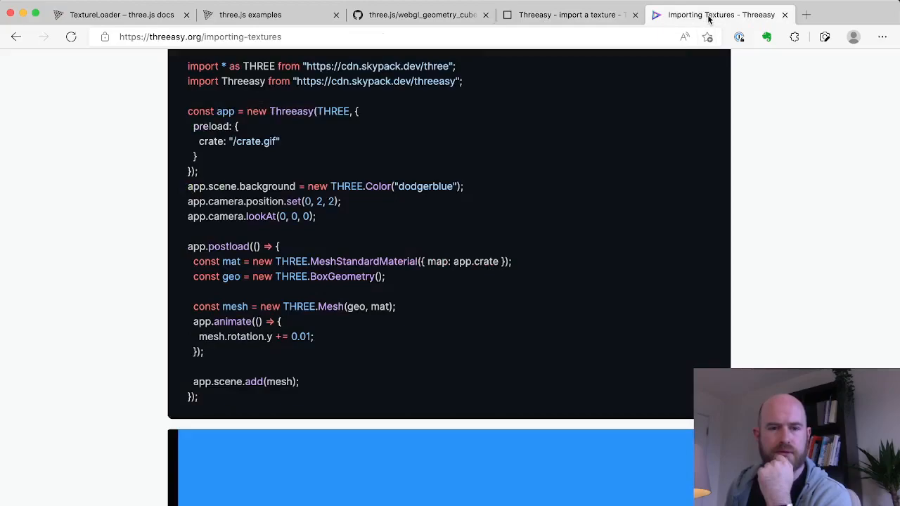
{"action": "left_click", "coordinate": [569, 14]}
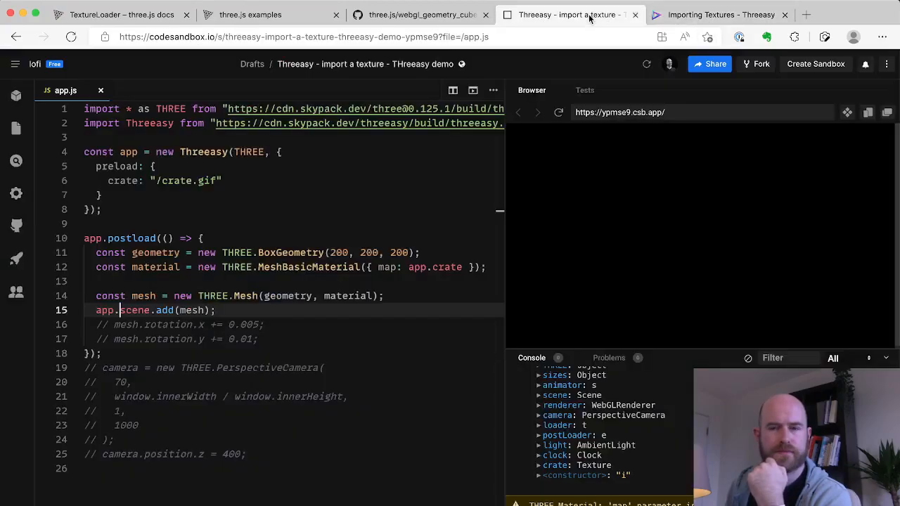
{"action": "mouse_move", "coordinate": [571, 227]}
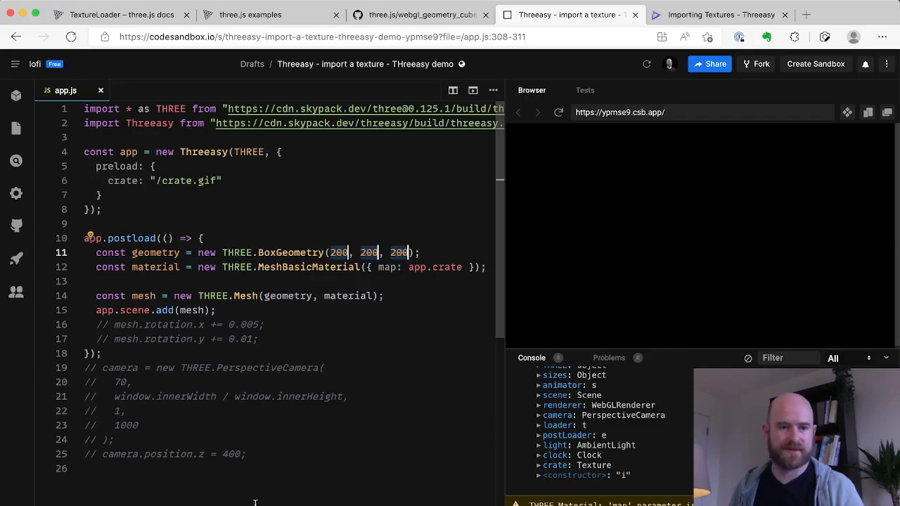
{"action": "left_click_drag", "start_coordinate": [83, 368], "coordinate": [250, 454]}
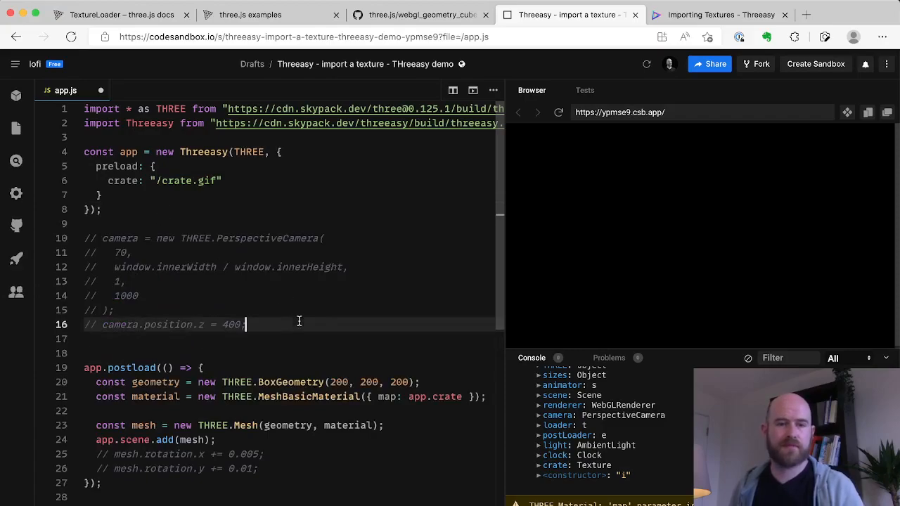
- Uncomment the camera setup block with Cmd+/ and start an app.animate(() => …) callback
{"action": "left_click_drag", "start_coordinate": [245, 324], "coordinate": [244, 238]}
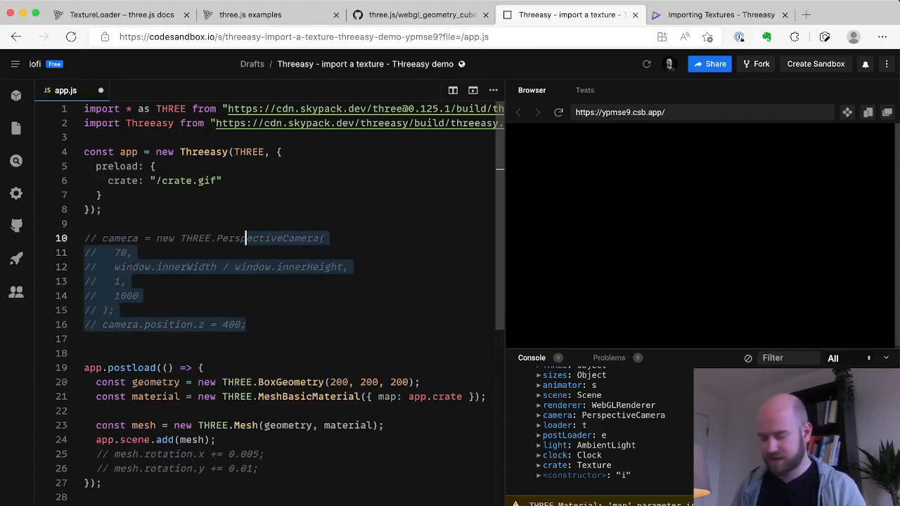
{"action": "key", "text": "cmd+/"}
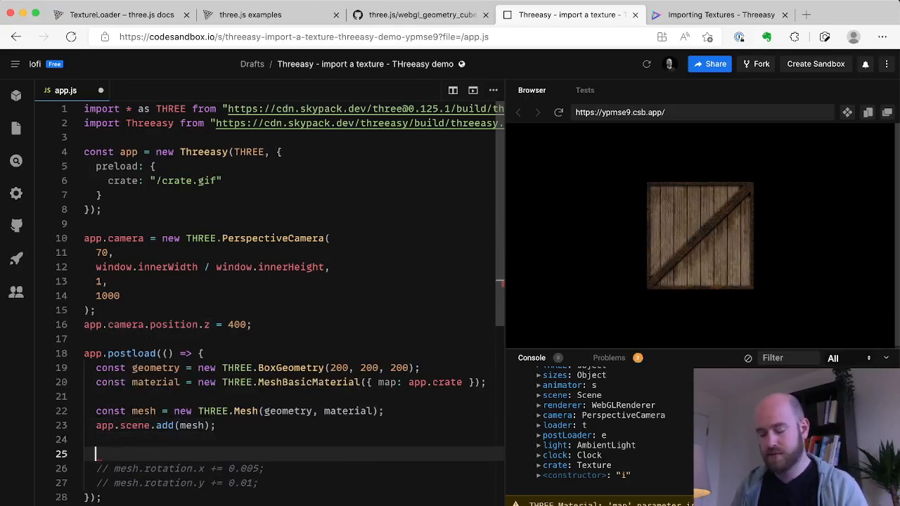
{"action": "type", "text": "app.animat"}
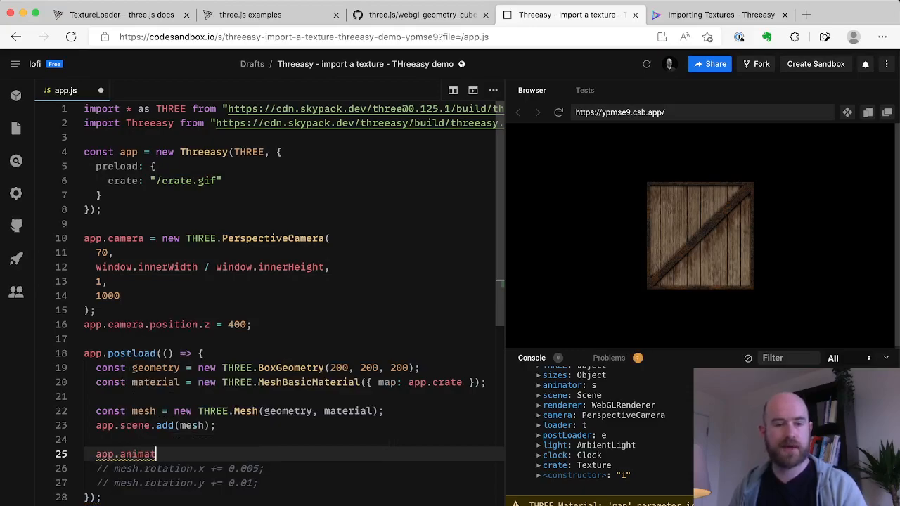
{"action": "type", "text": "e(()=>"}
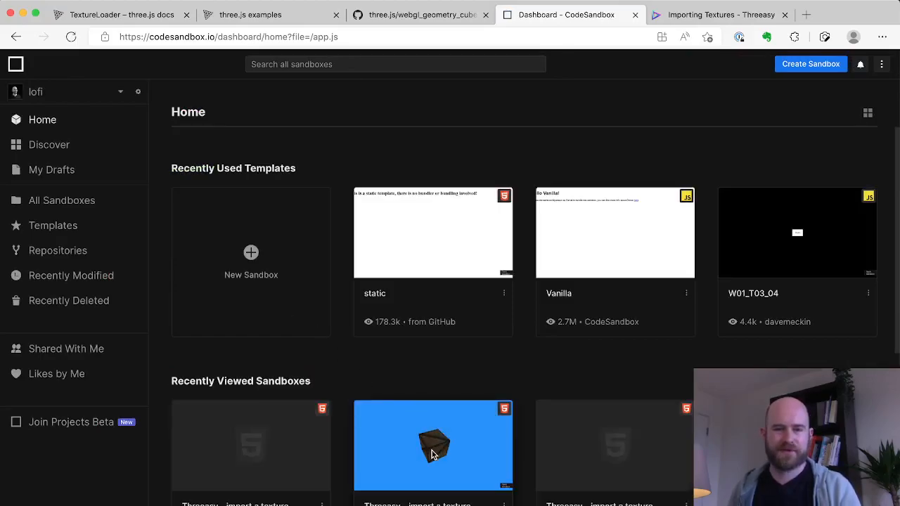
{"action": "mouse_move", "coordinate": [225, 471]}
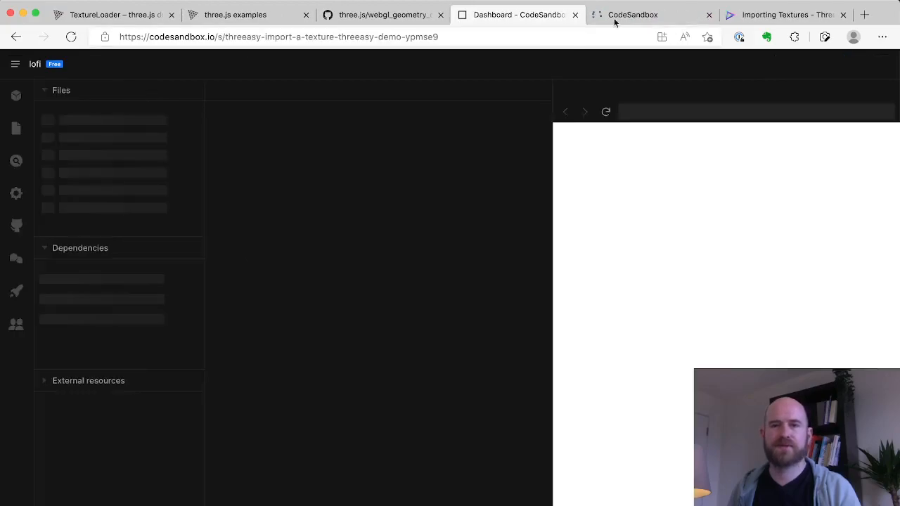
- Open the original texture-import sandbox in a new tab, then switch tabs and open app.js
{"action": "left_click", "coordinate": [632, 14]}
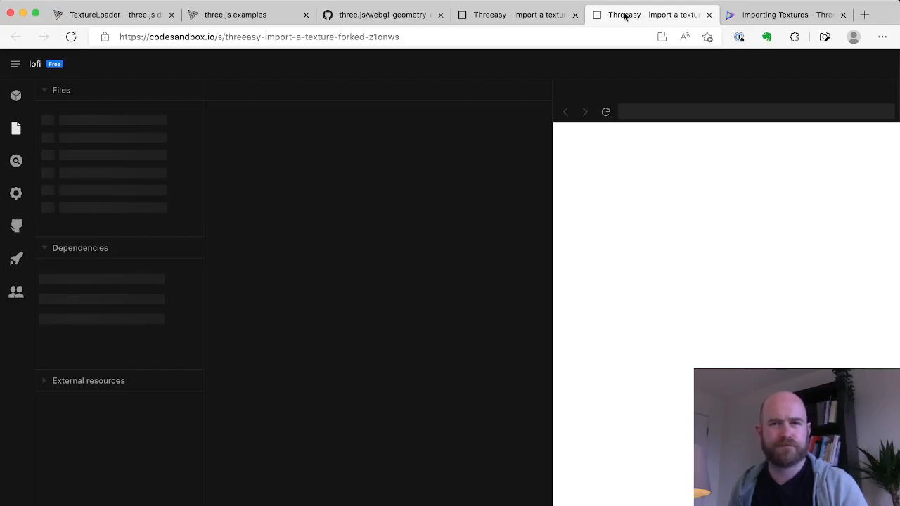
{"action": "left_click", "coordinate": [517, 14]}
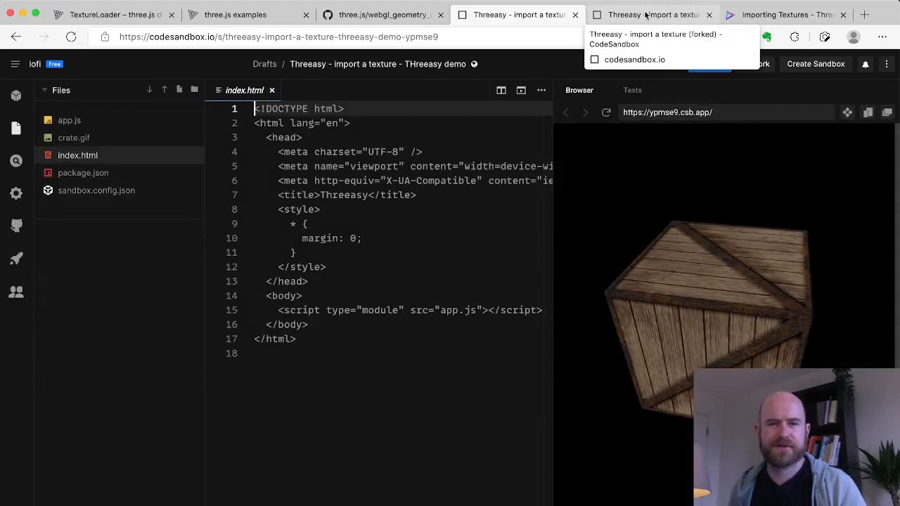
{"action": "left_click", "coordinate": [69, 120]}
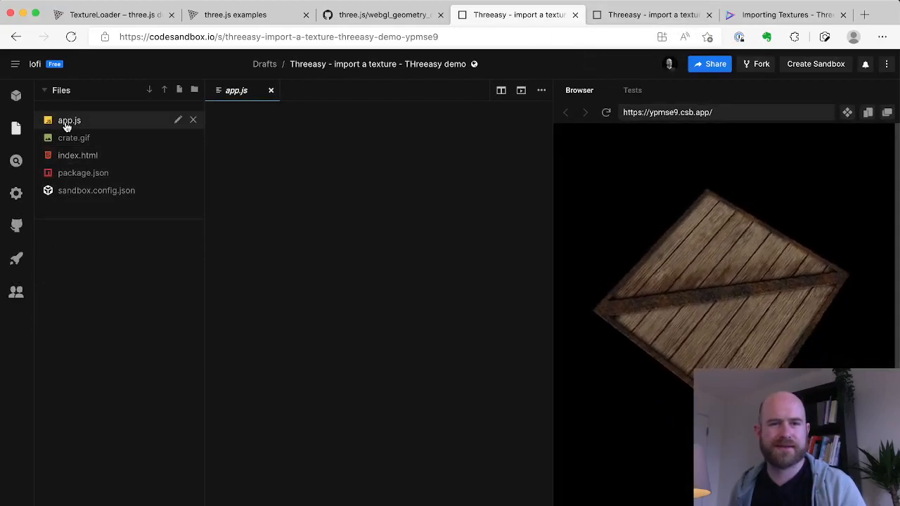
{"action": "left_click", "coordinate": [69, 120]}
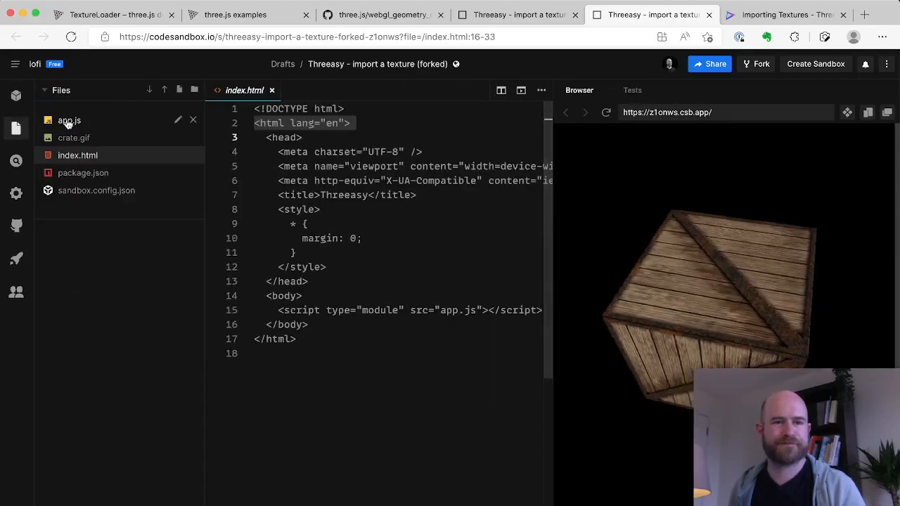
{"action": "left_click", "coordinate": [69, 120]}
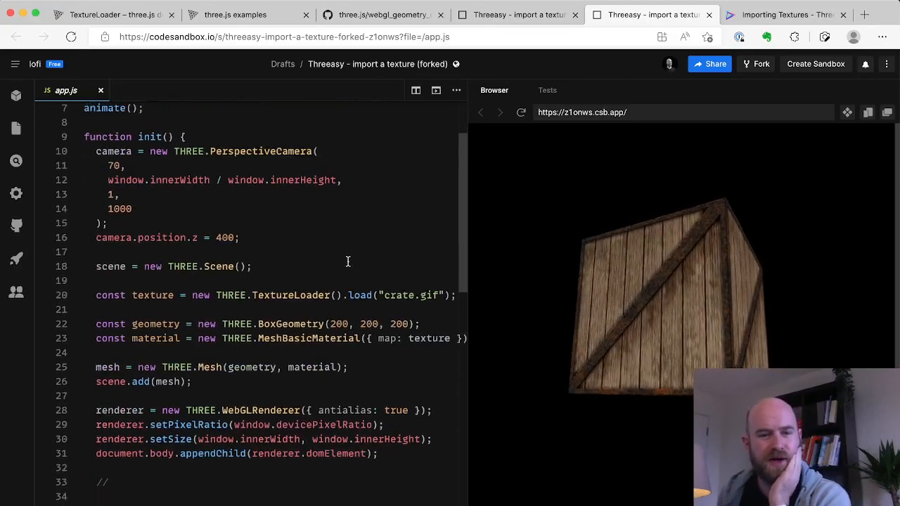
- Scroll through the forked app.js camera, TextureLoader and mesh setup code
{"action": "scroll", "scroll_direction": "down", "scroll_amount": 3}
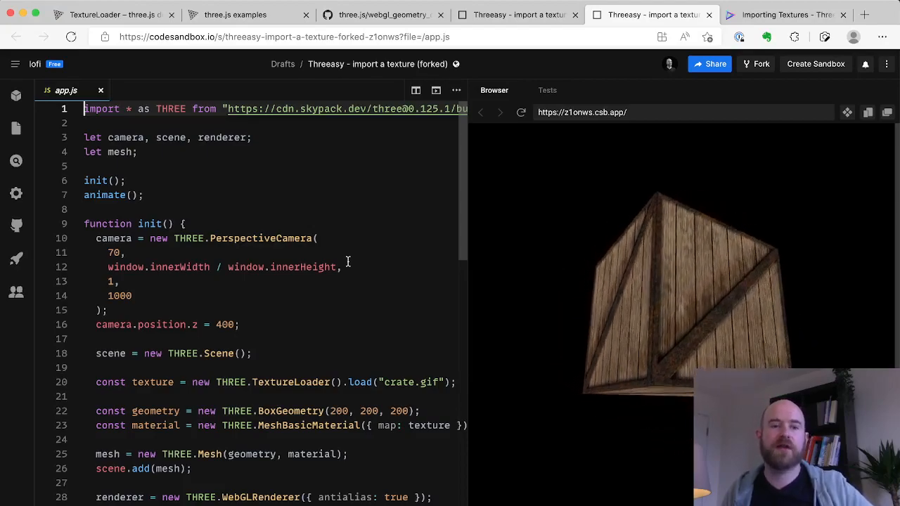
{"action": "scroll", "scroll_direction": "down", "scroll_amount": 3}
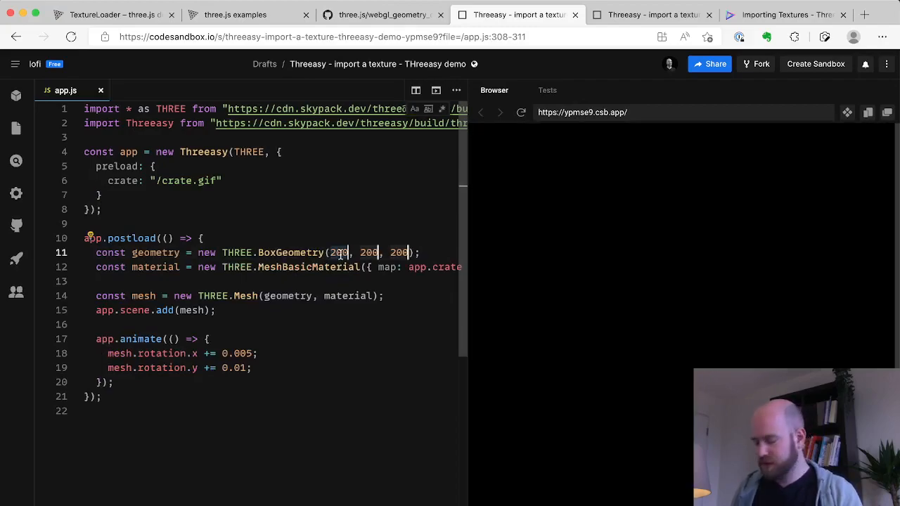
- Change the three BoxGeometry dimensions from 200 to 1, 1, 1
{"action": "type", "text": "1, 1, 1"}
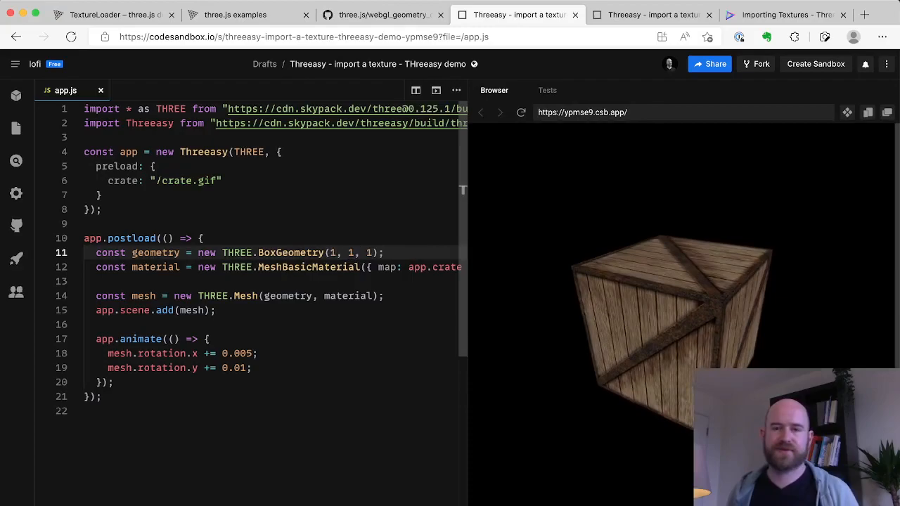
{"action": "left_click", "coordinate": [353, 224]}
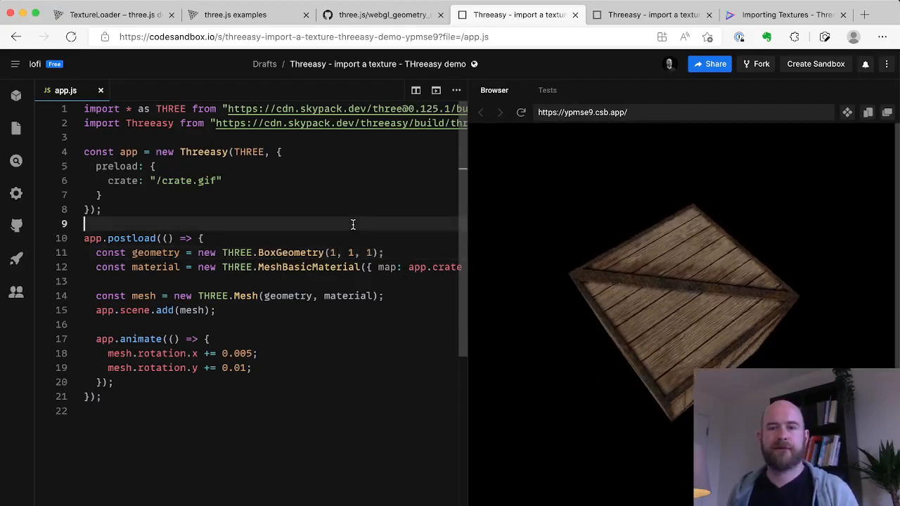